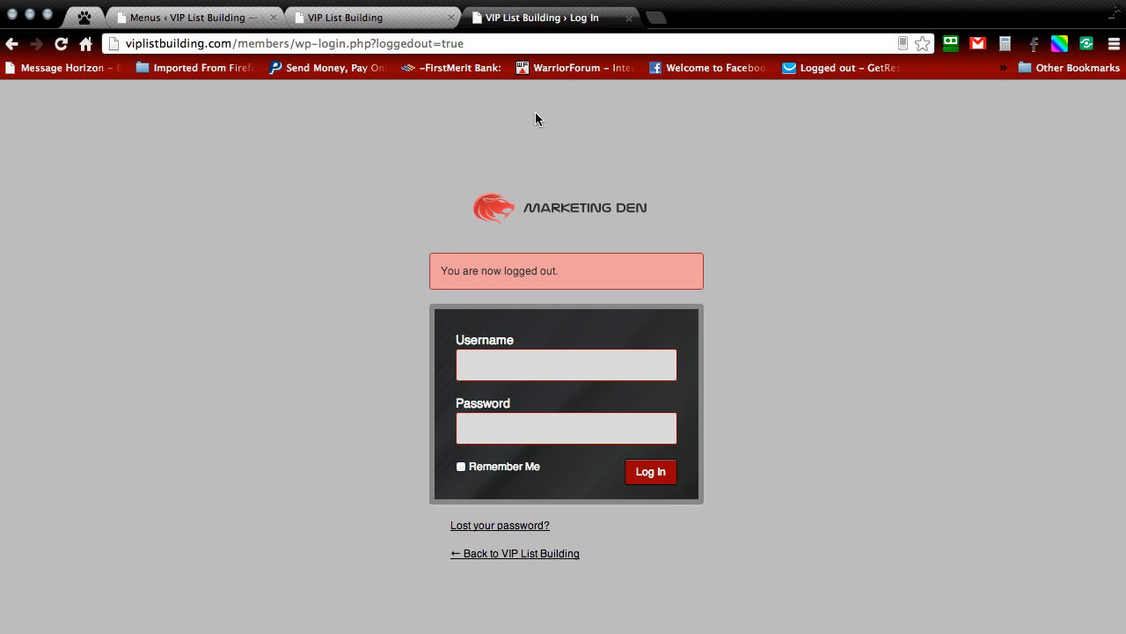
pyautogui.moveTo(542, 119)
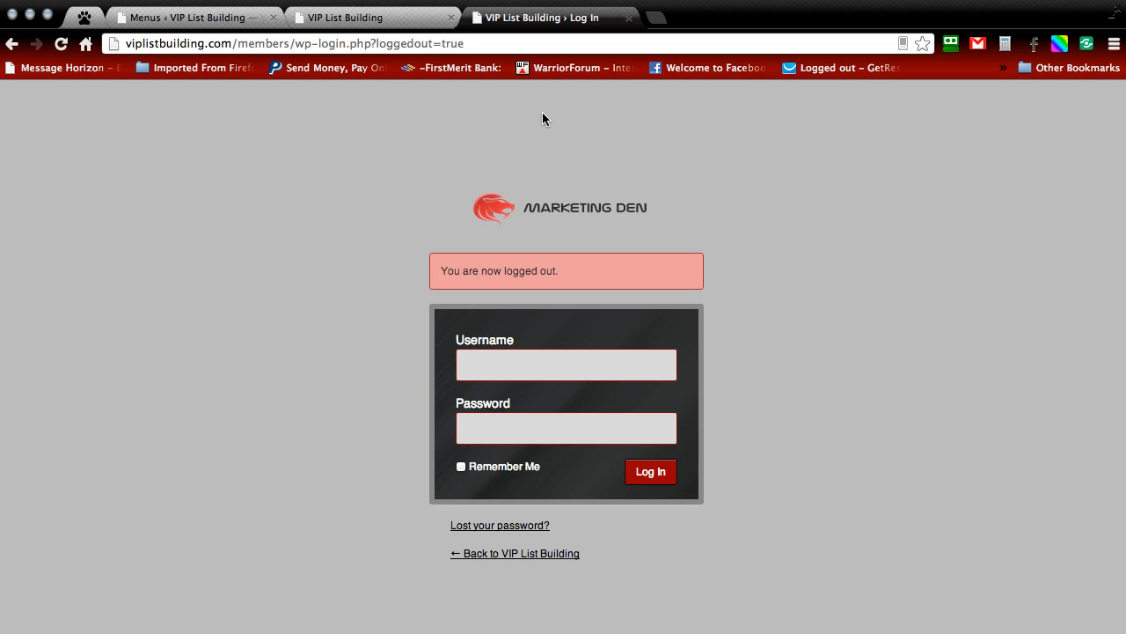
pyautogui.moveTo(659, 89)
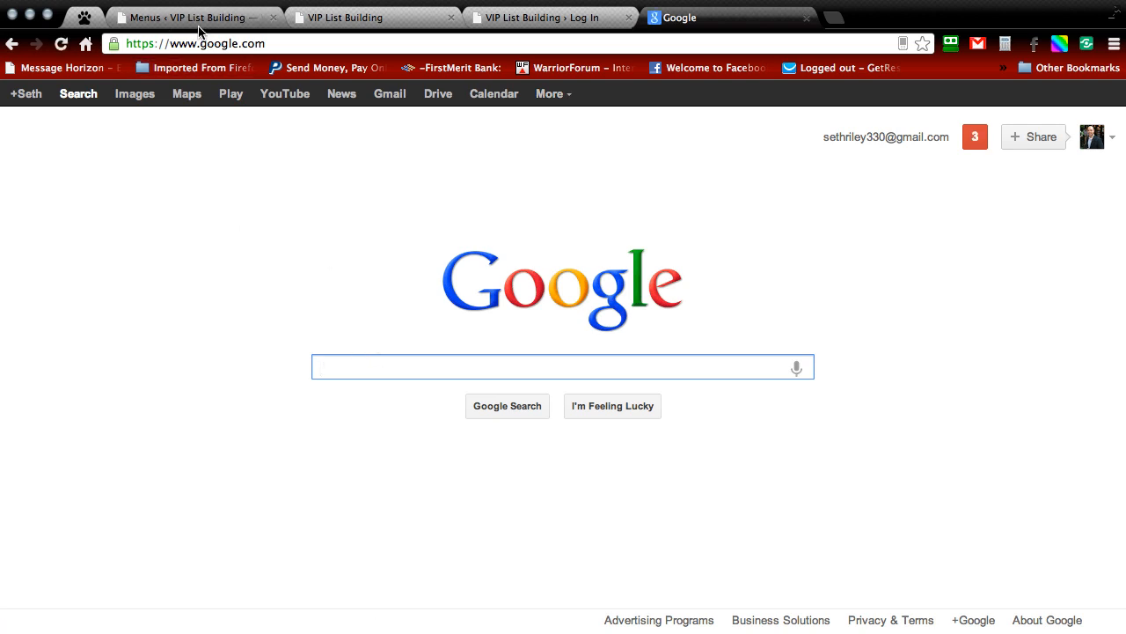
# - Check another site's login menu and plugin, then search Google for 'bwa log' and pick the BAW Login/Logout result
pyautogui.click(185, 18)
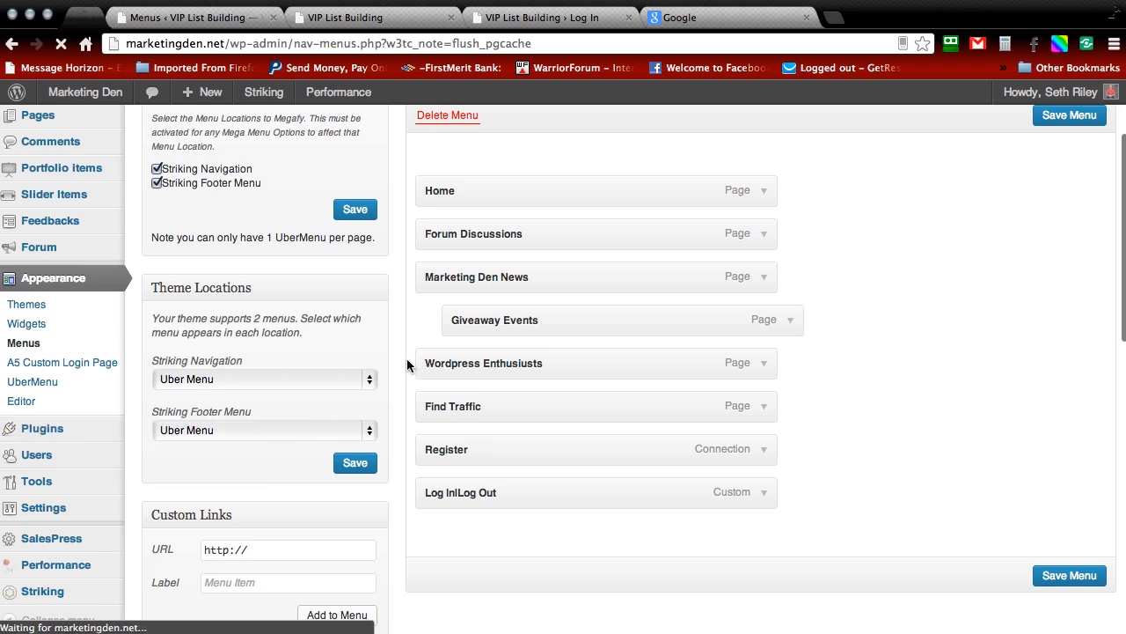
pyautogui.click(42, 430)
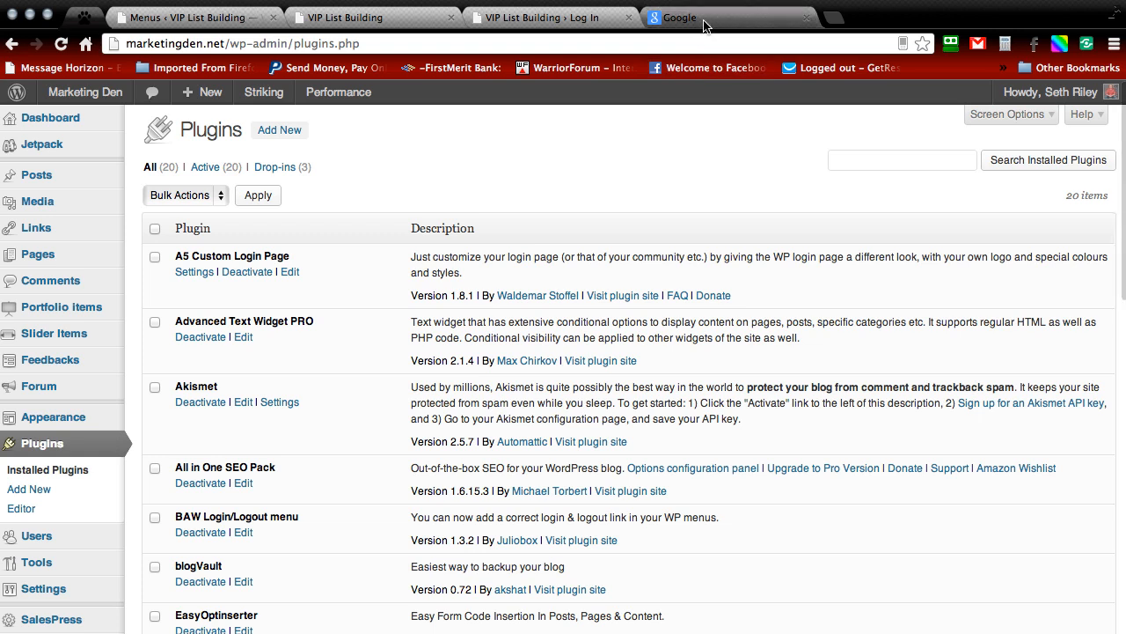
pyautogui.click(687, 17)
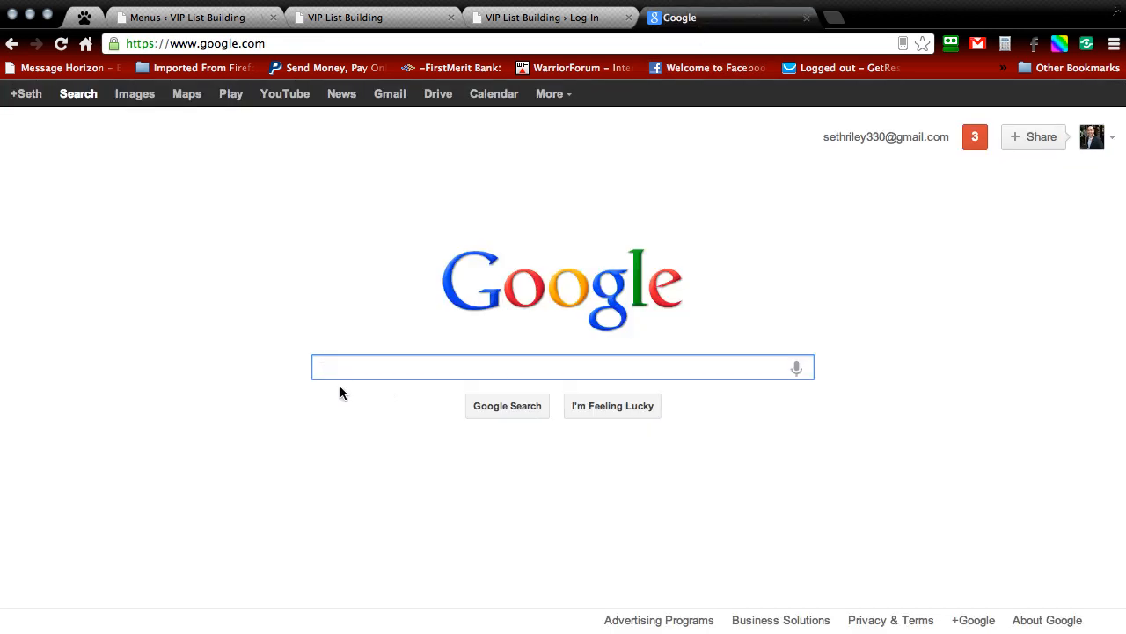
pyautogui.write('bwa login logou')
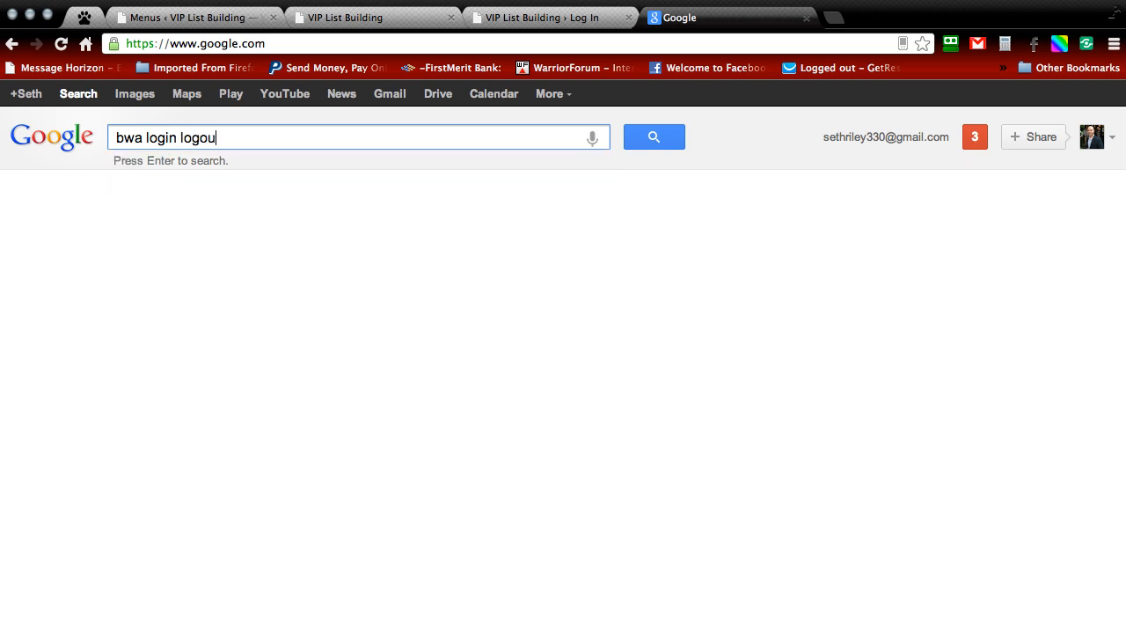
pyautogui.press('enter')
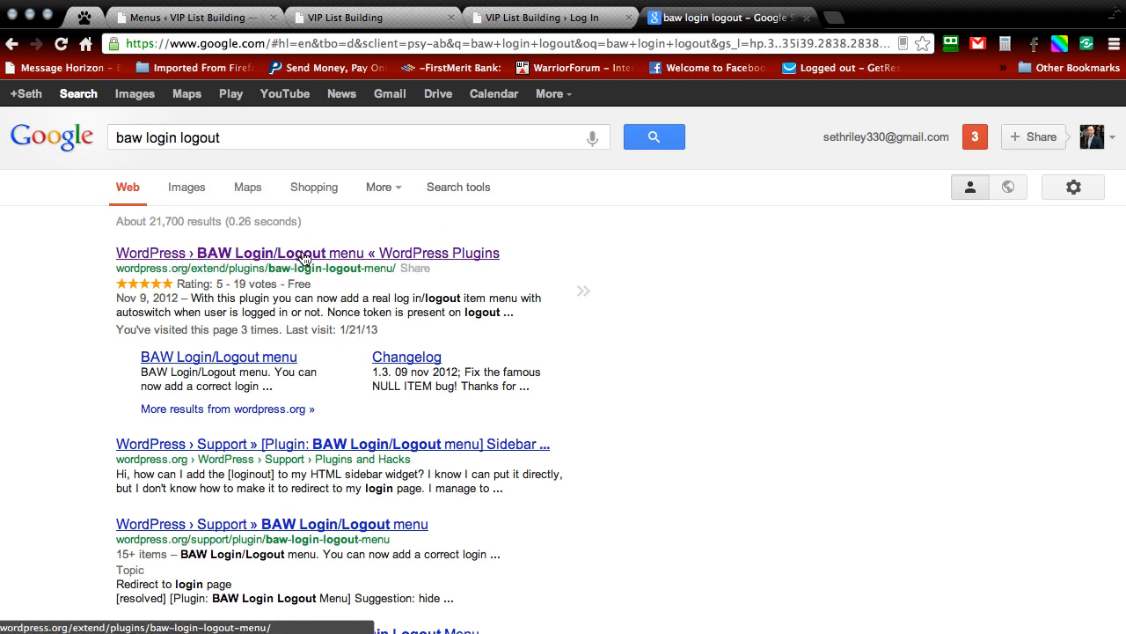
pyautogui.click(306, 254)
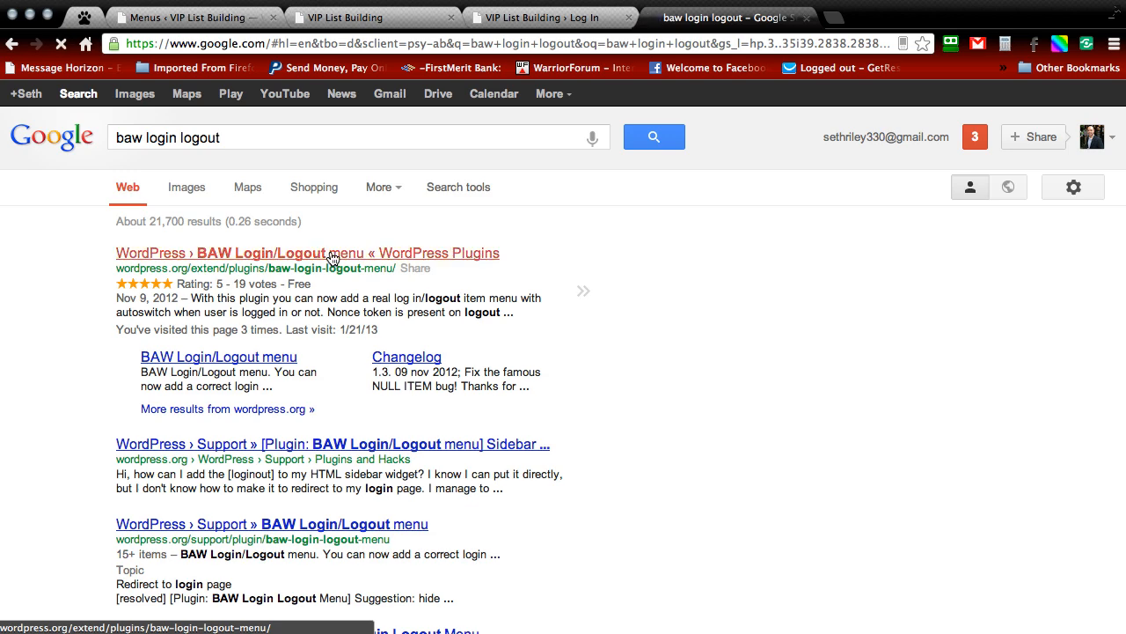
# - Download BAW Login/Logout menu version 1.3.2 from the WordPress.org listing
pyautogui.click(306, 253)
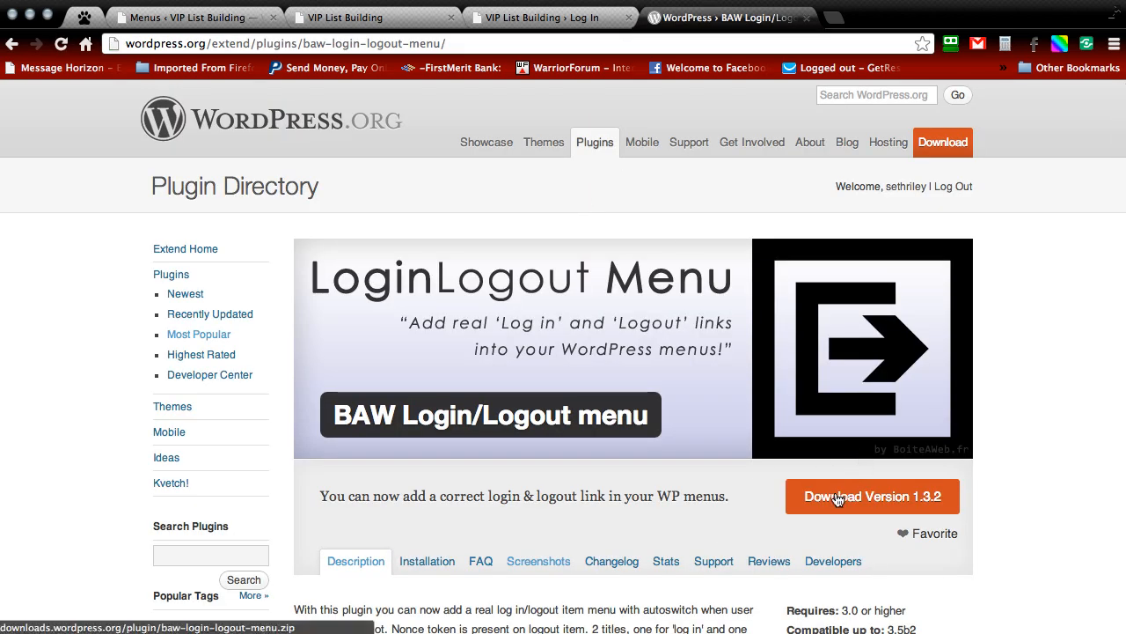
pyautogui.moveTo(863, 499)
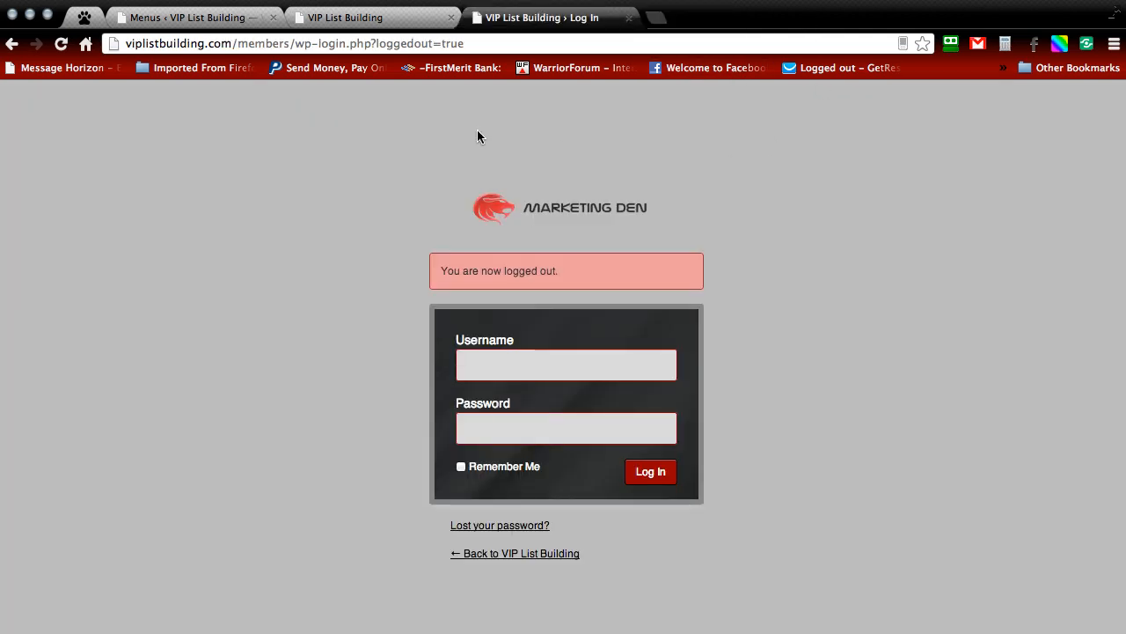
# - Return to the site's admin Menus page showing Home, WordPress Training and OptimizePress Training
pyautogui.click(343, 17)
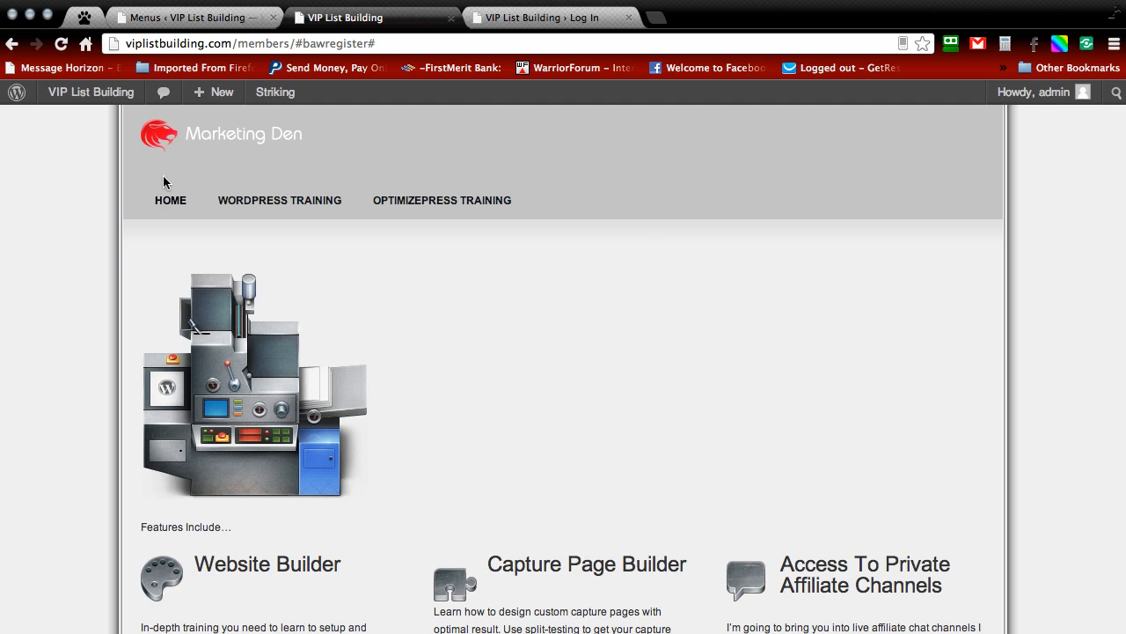
pyautogui.moveTo(537, 79)
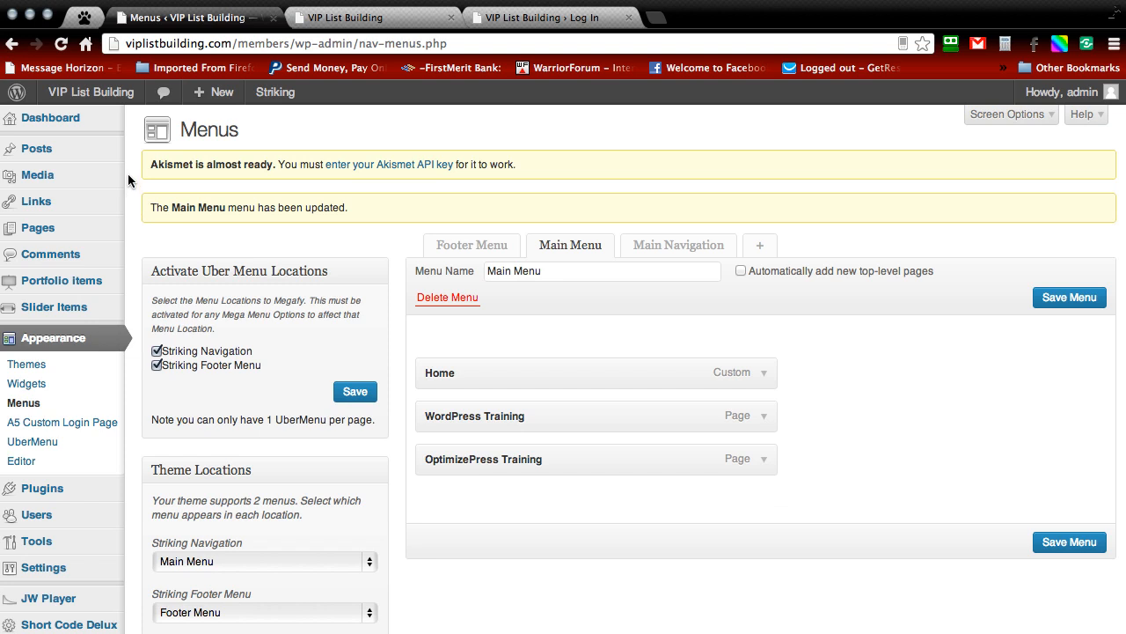
pyautogui.scroll(-3)
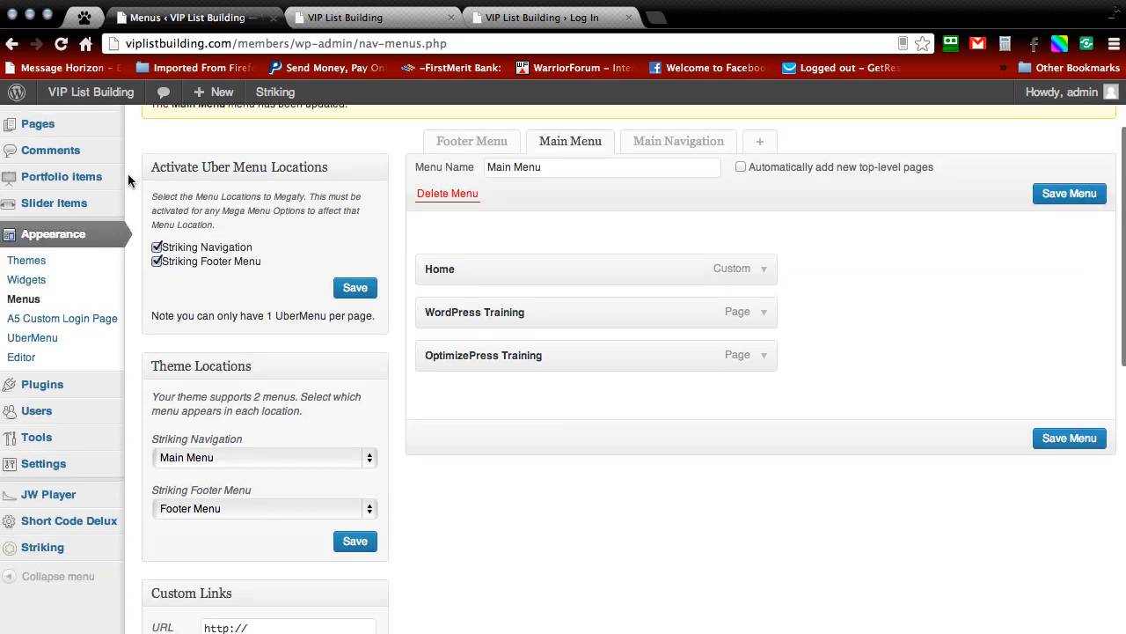
pyautogui.moveTo(42, 384)
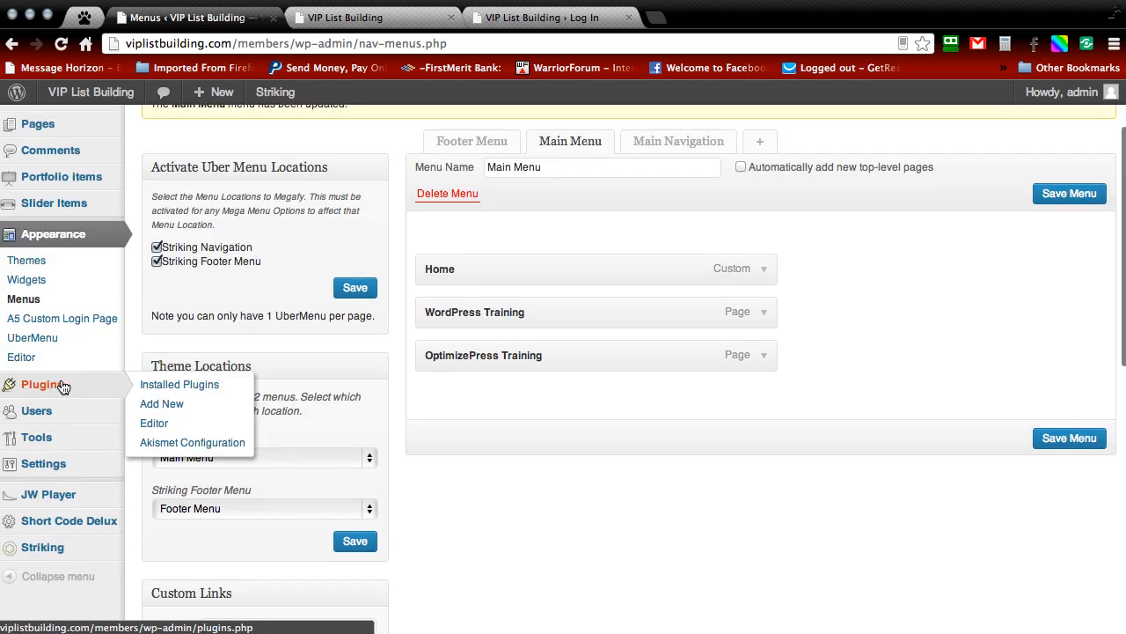
pyautogui.moveTo(162, 403)
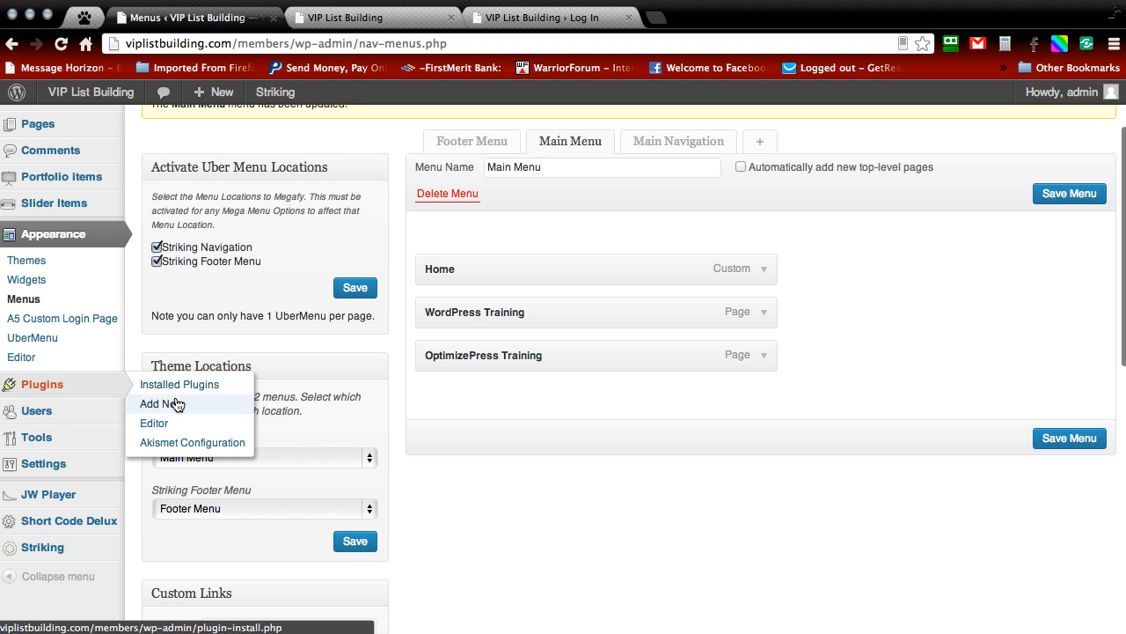
# - Add a new plugin by upload and choose baw-login-logout-menu.zip as the file
pyautogui.click(162, 403)
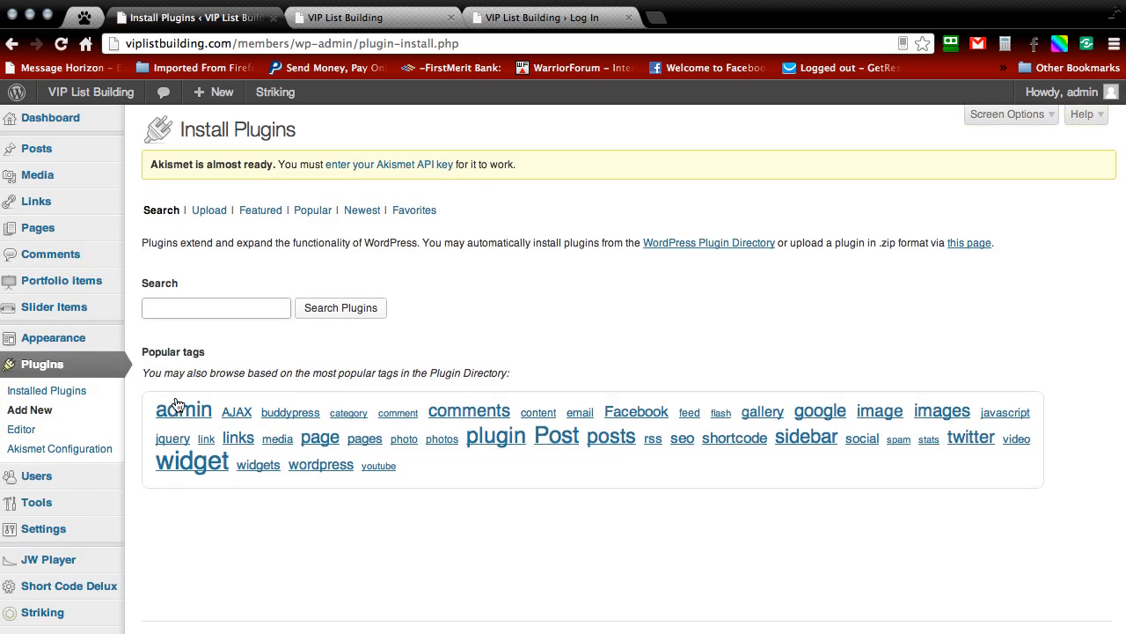
pyautogui.click(208, 210)
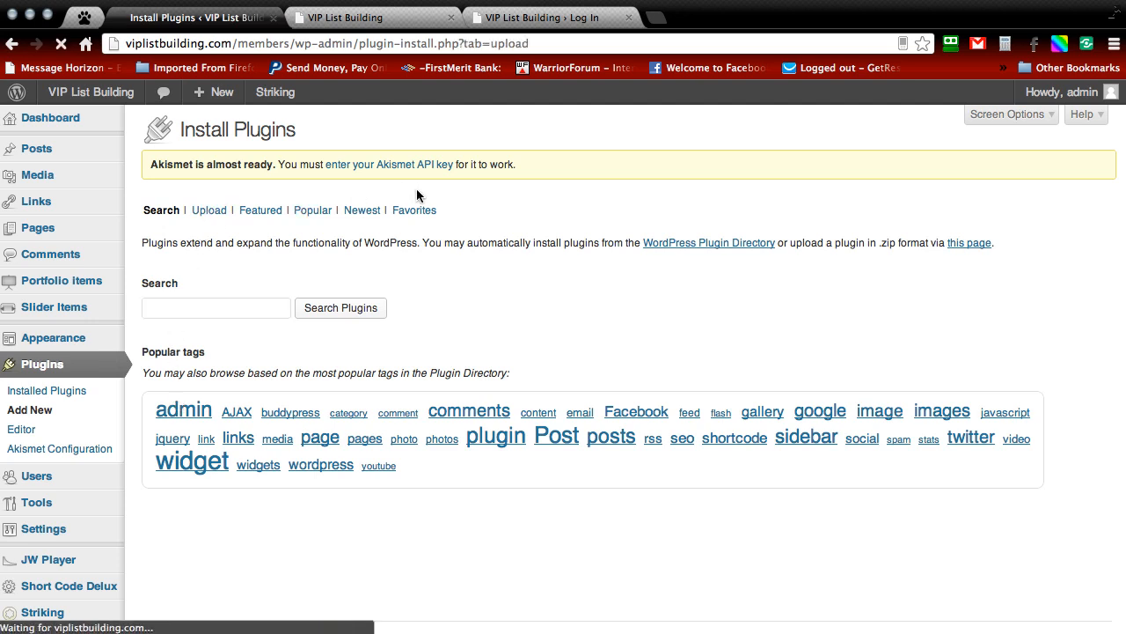
pyautogui.click(208, 209)
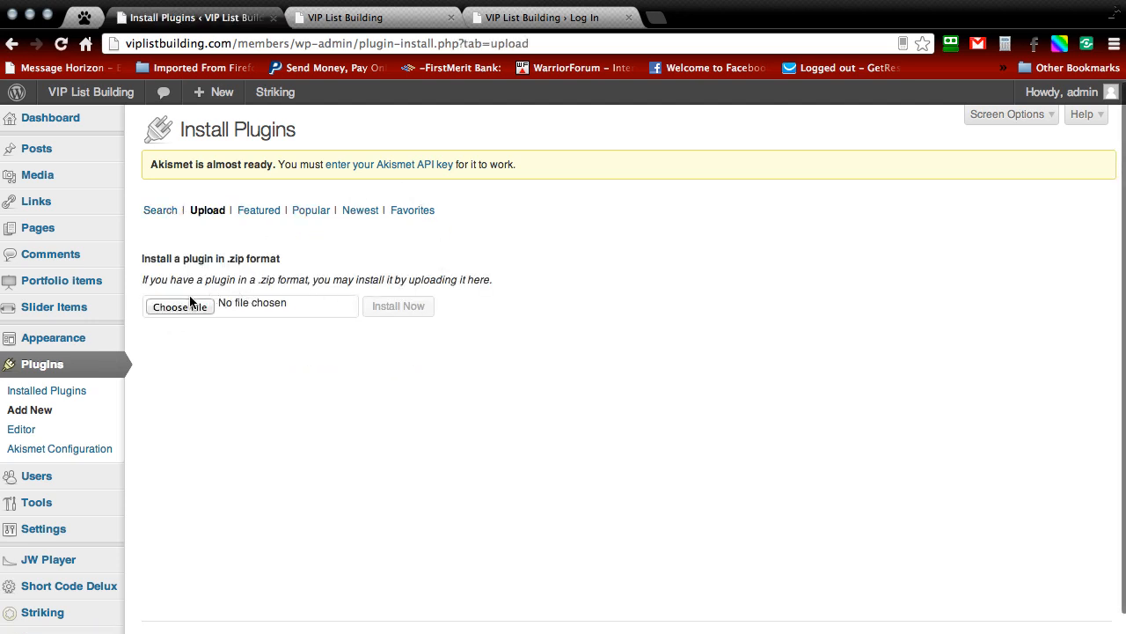
pyautogui.click(180, 307)
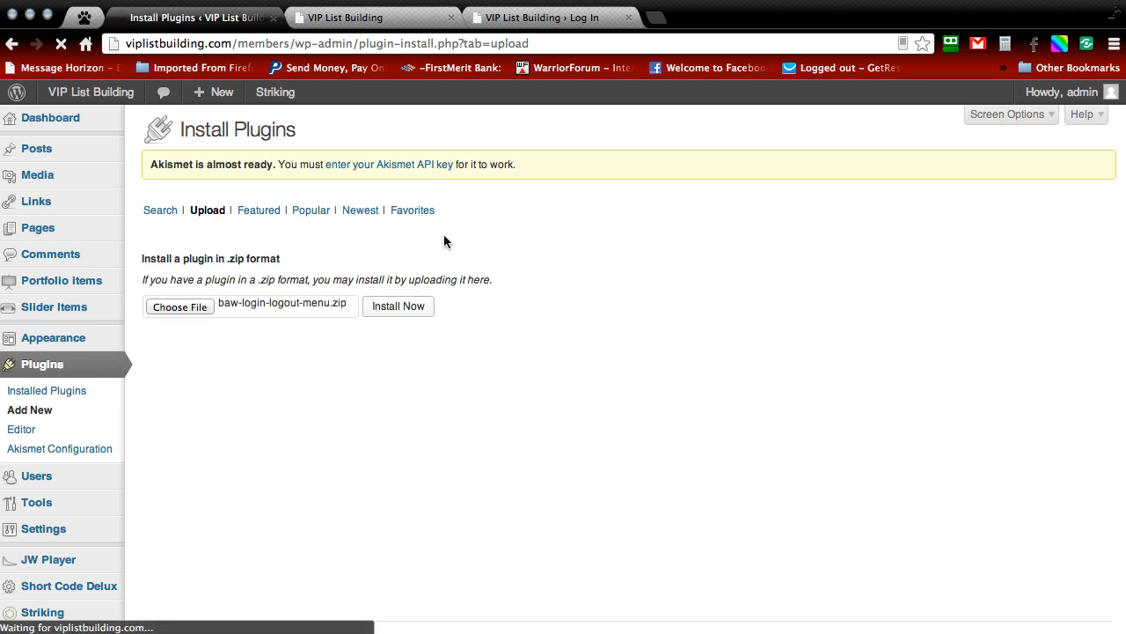
# - Install and activate the uploaded plugin, then return to Appearance > Menus
pyautogui.click(398, 307)
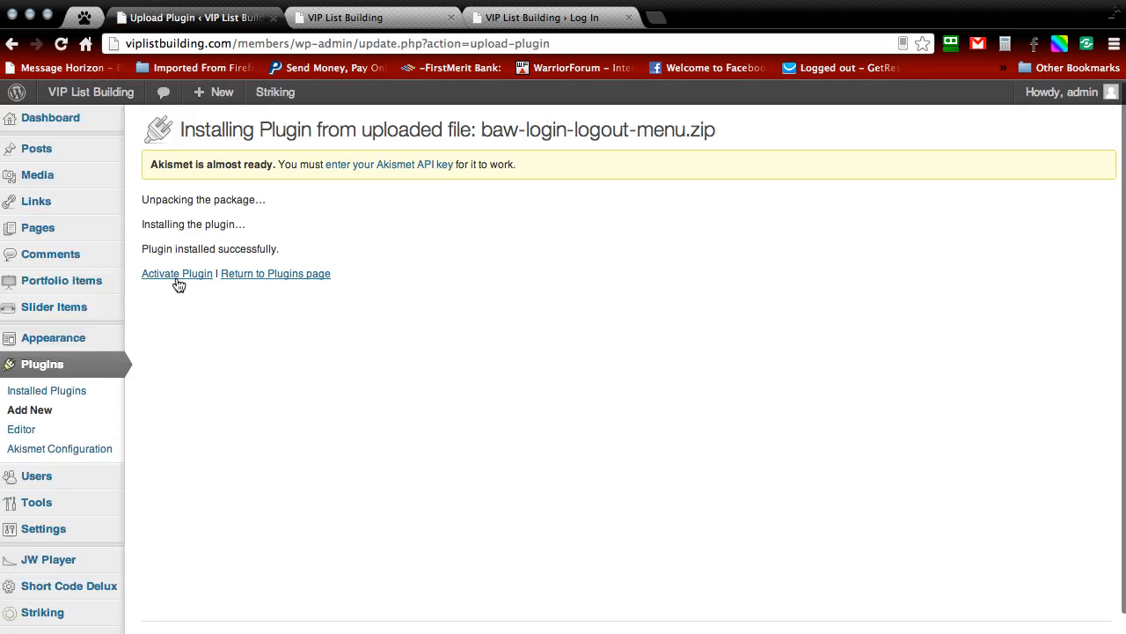
pyautogui.click(176, 275)
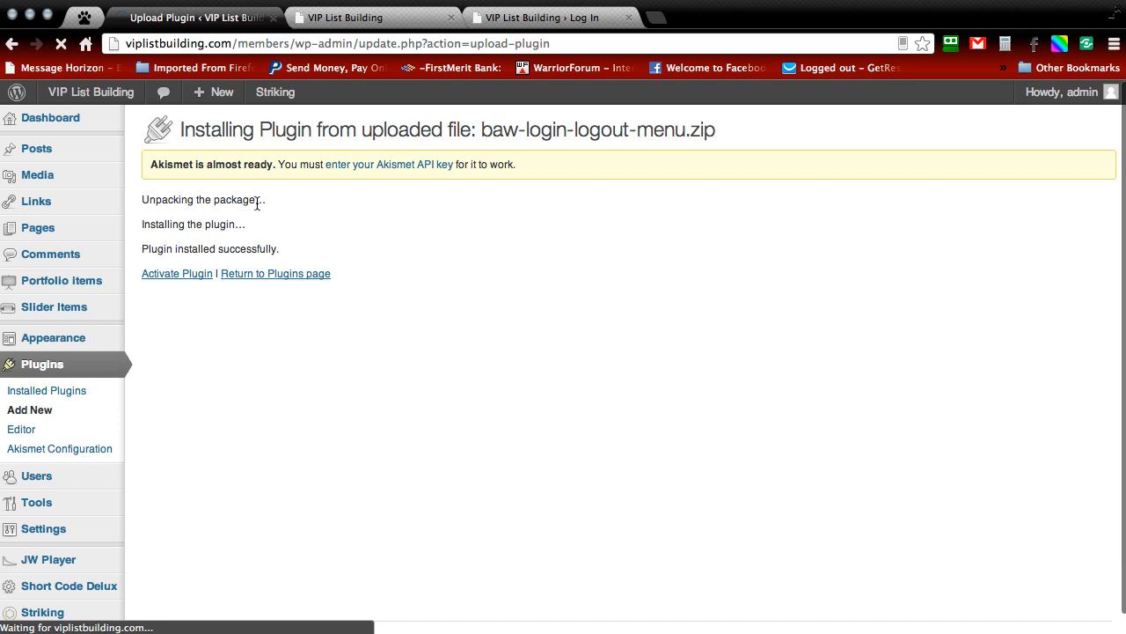
pyautogui.click(176, 274)
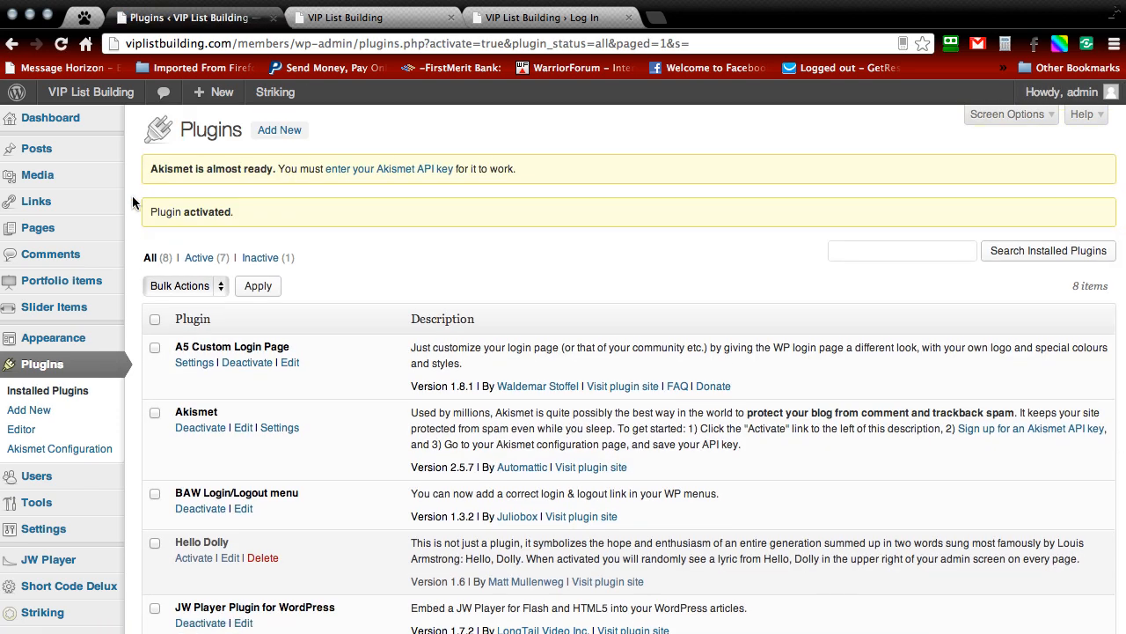
pyautogui.scroll(-3)
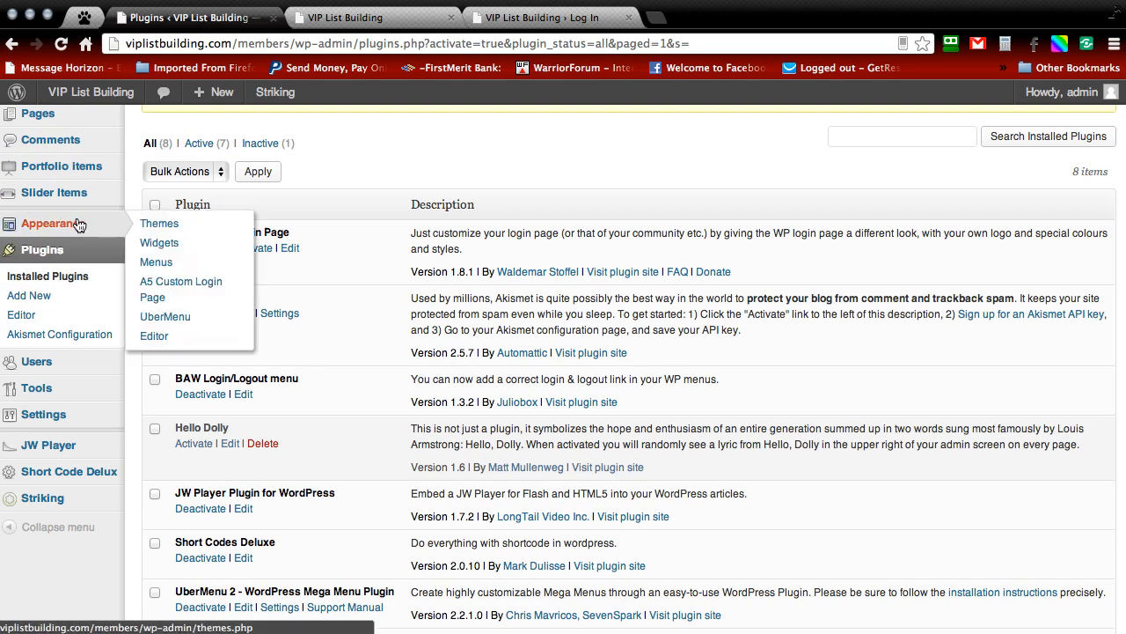
pyautogui.click(155, 260)
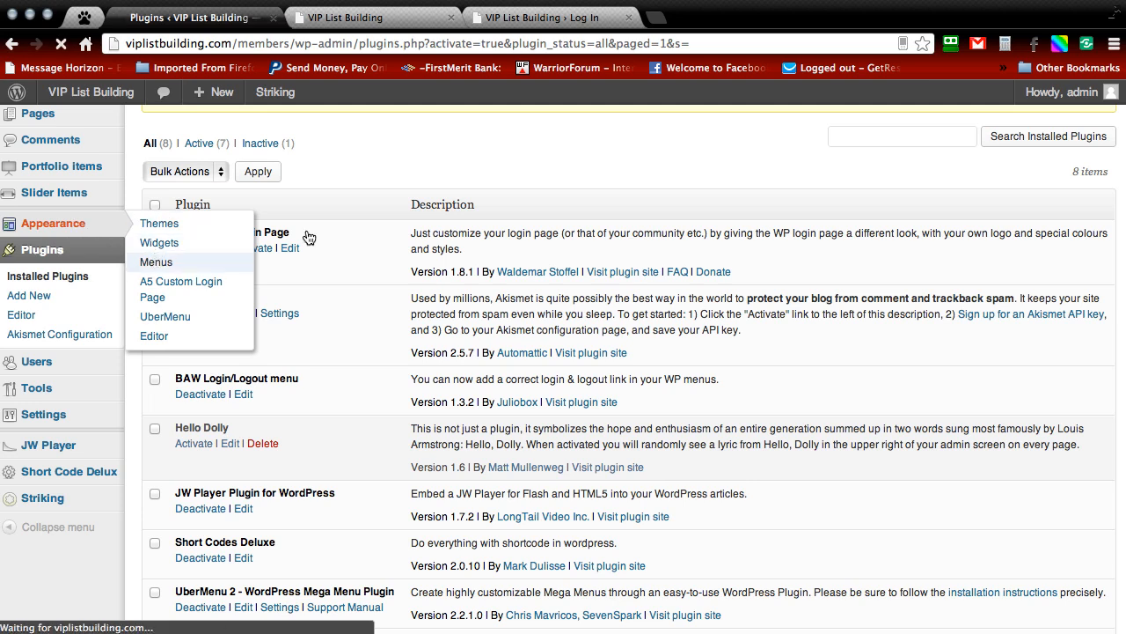
pyautogui.click(155, 260)
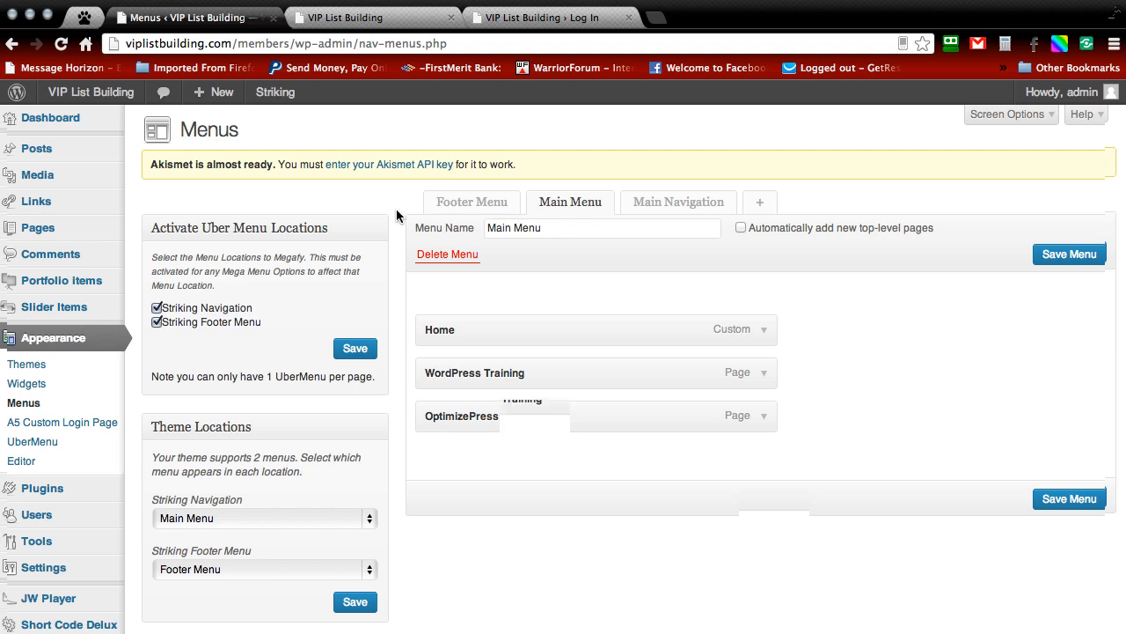
# - Tick Log In|Log Out and Register in the Login/Logout links box, add them and save the Main Menu
pyautogui.scroll(-3)
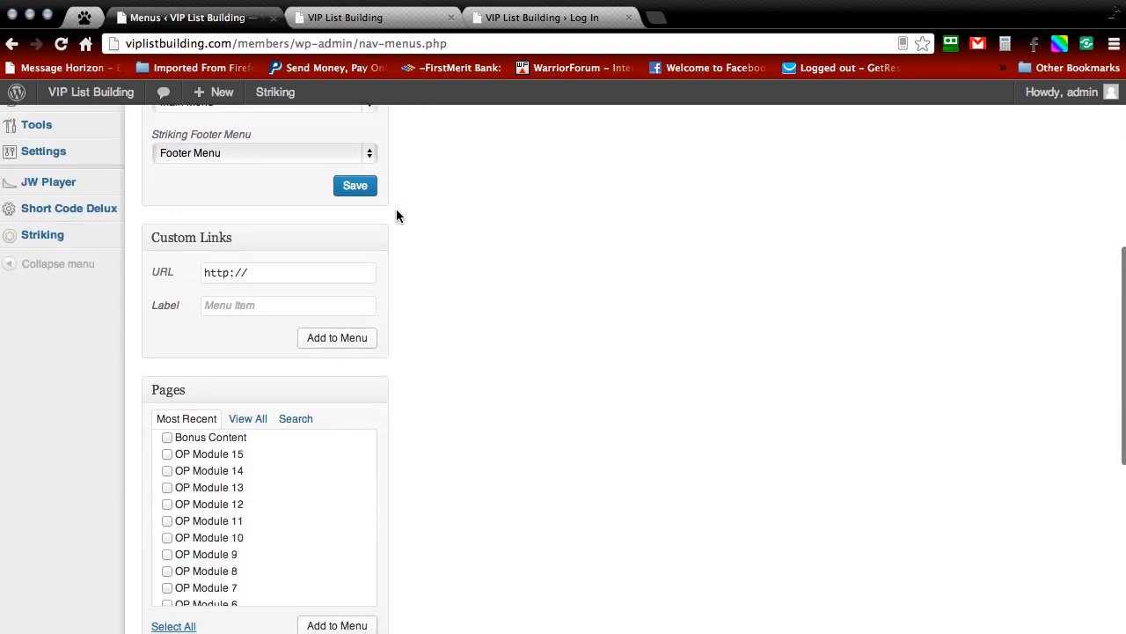
pyautogui.scroll(-3)
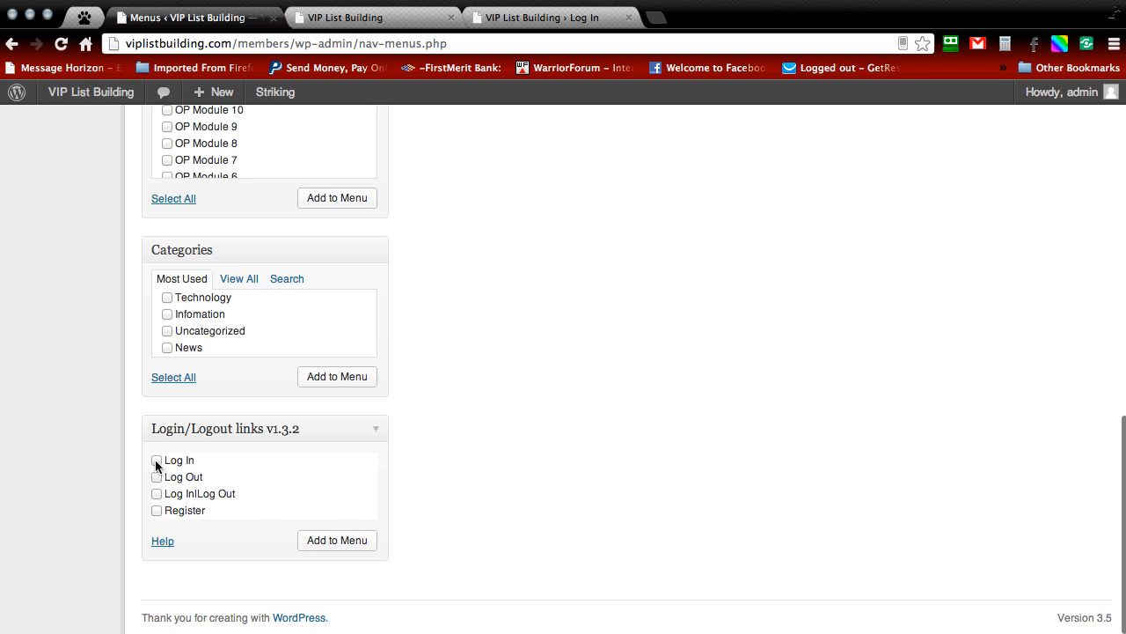
pyautogui.moveTo(306, 476)
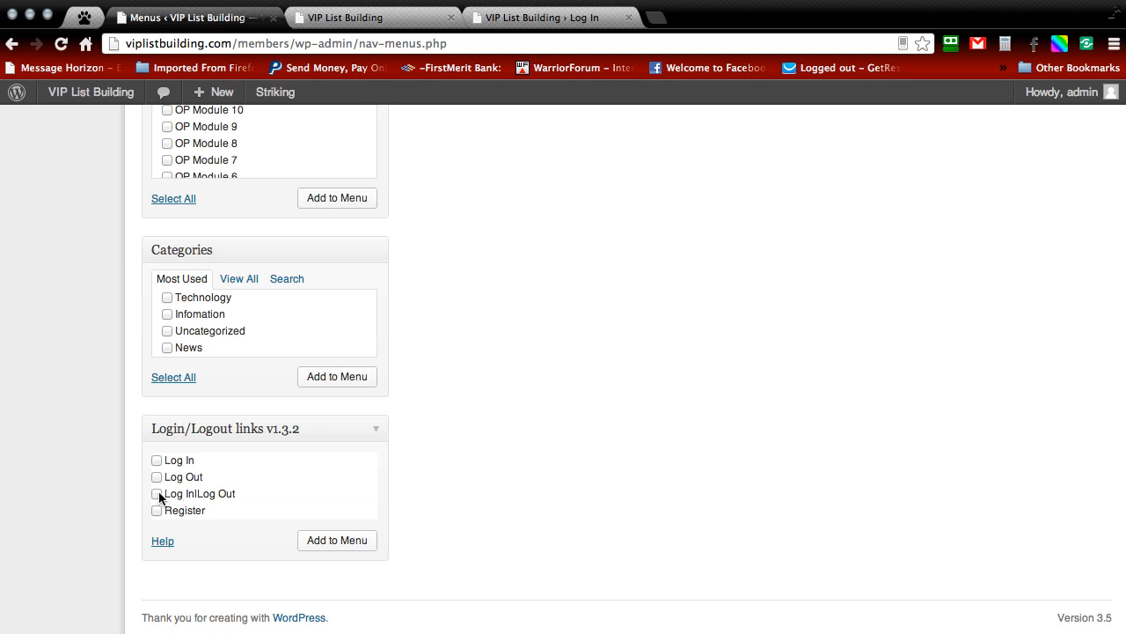
pyautogui.click(157, 493)
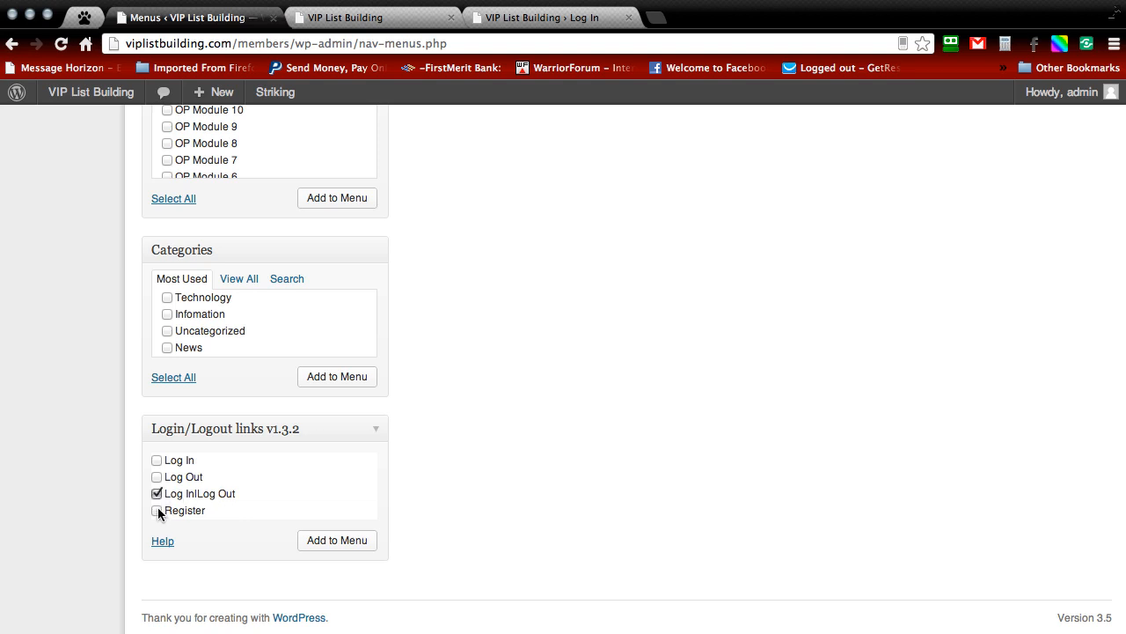
pyautogui.click(157, 510)
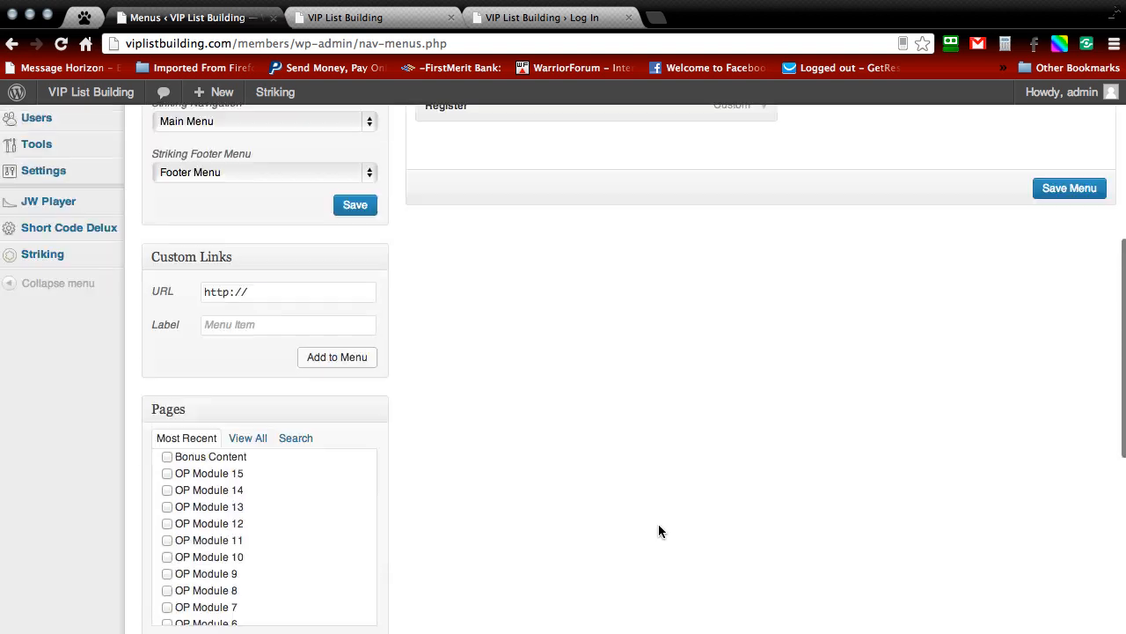
pyautogui.scroll(3)
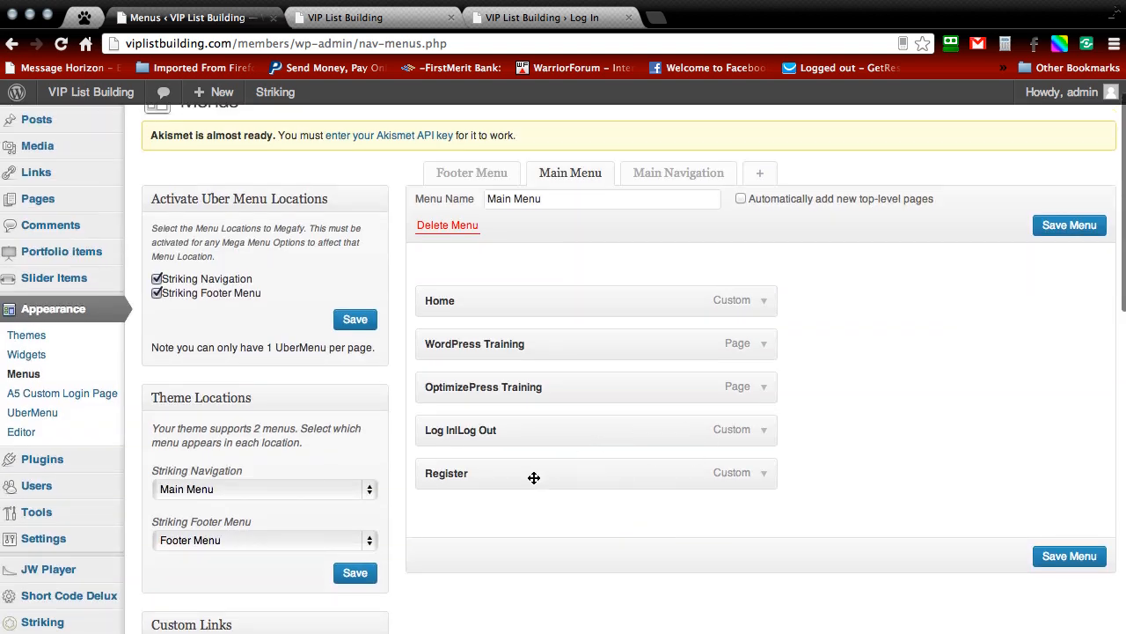
pyautogui.moveTo(1063, 415)
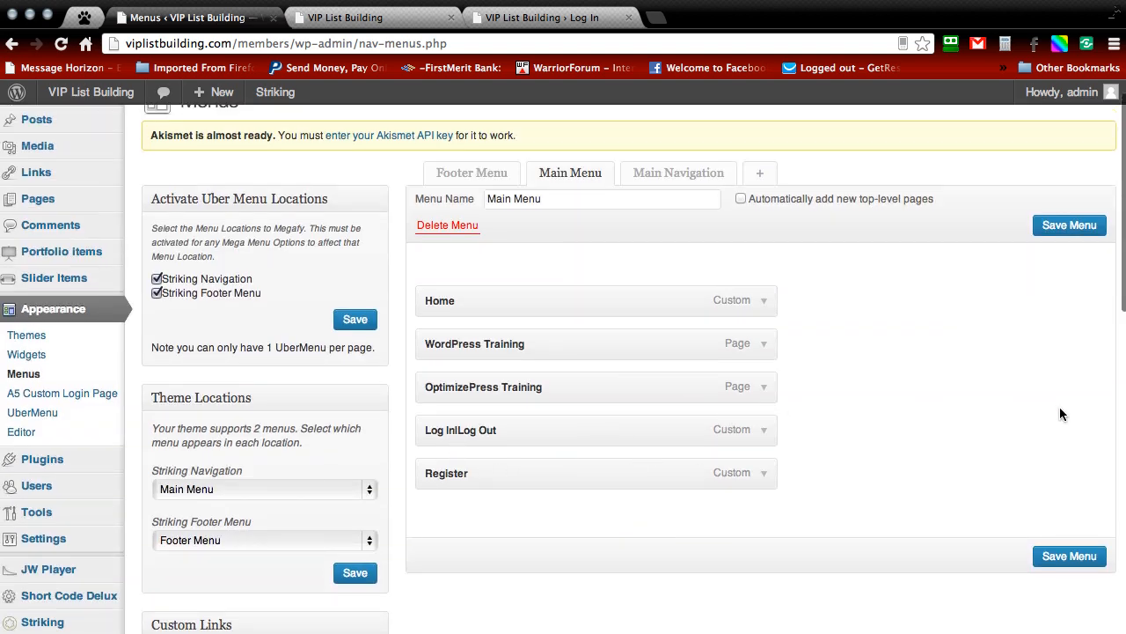
pyautogui.click(1070, 556)
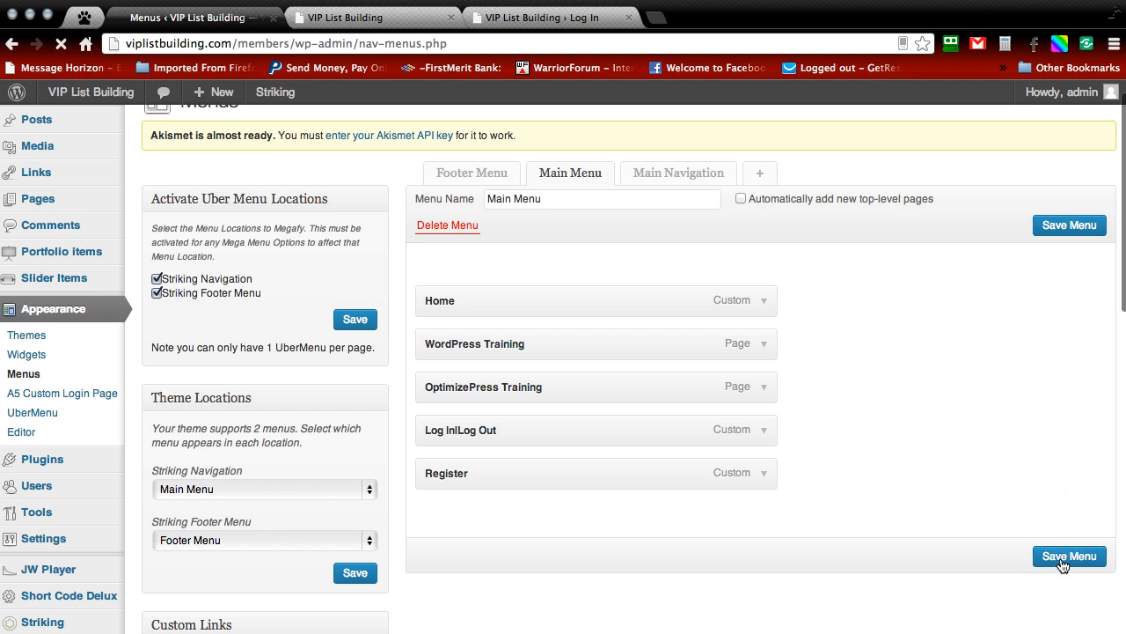
pyautogui.click(1069, 556)
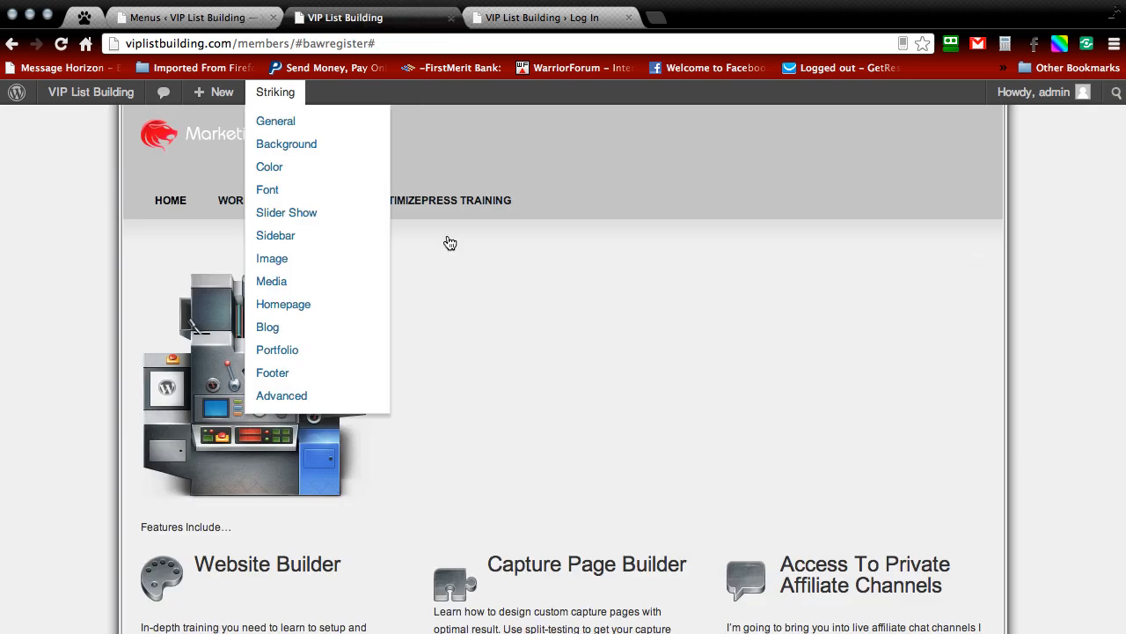
# - View the live site and sign out via the new LOG OUT header link
pyautogui.click(567, 130)
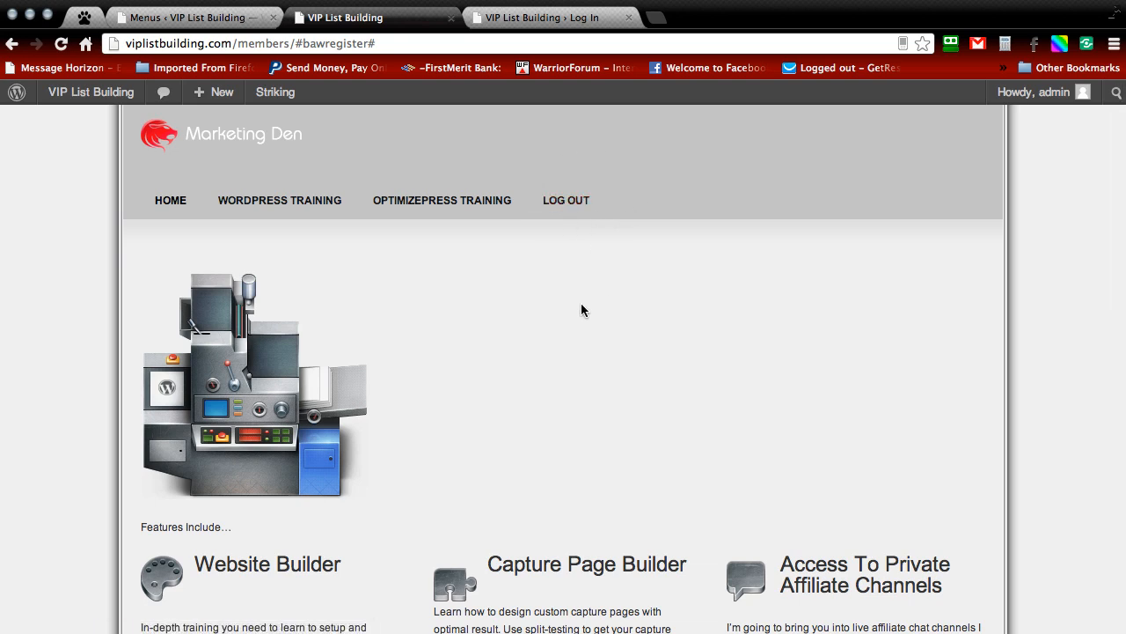
pyautogui.moveTo(567, 201)
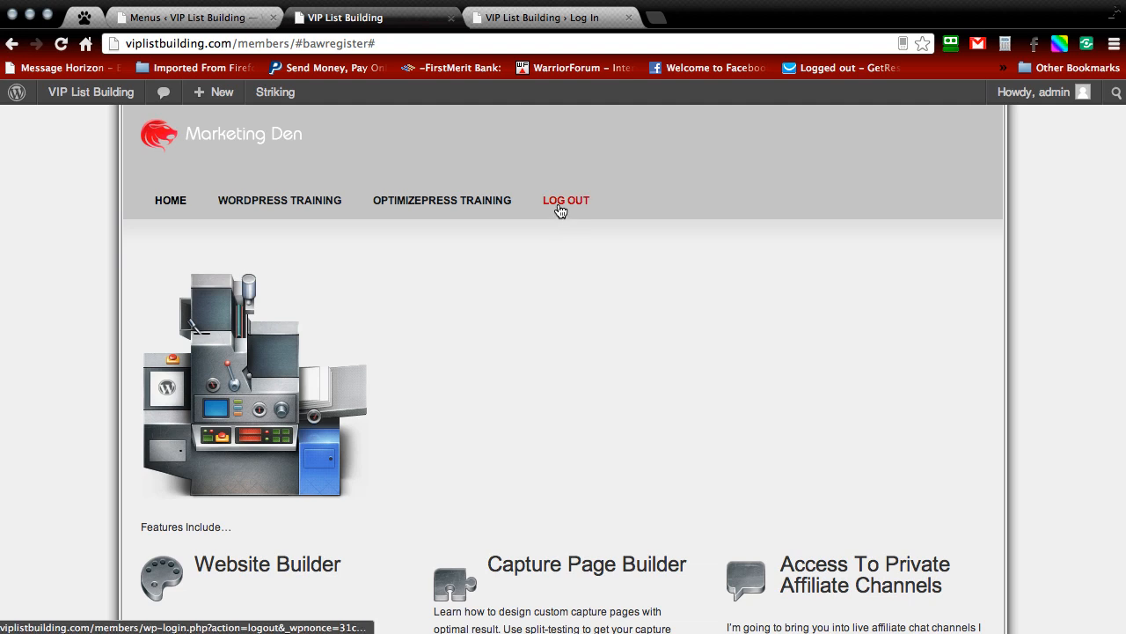
pyautogui.click(567, 201)
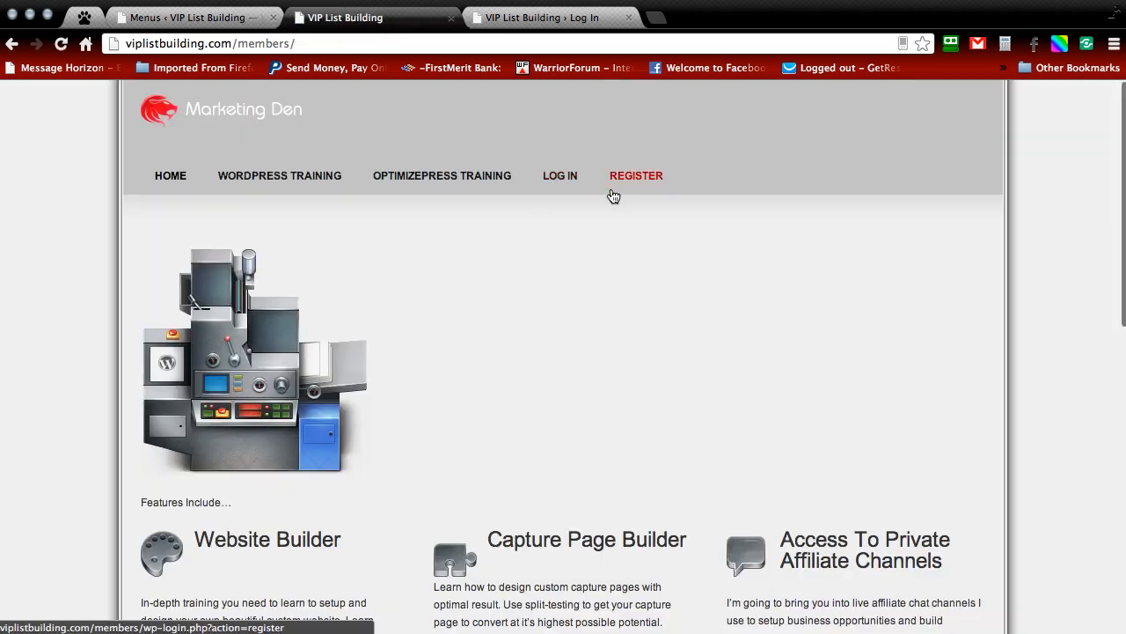
pyautogui.moveTo(489, 257)
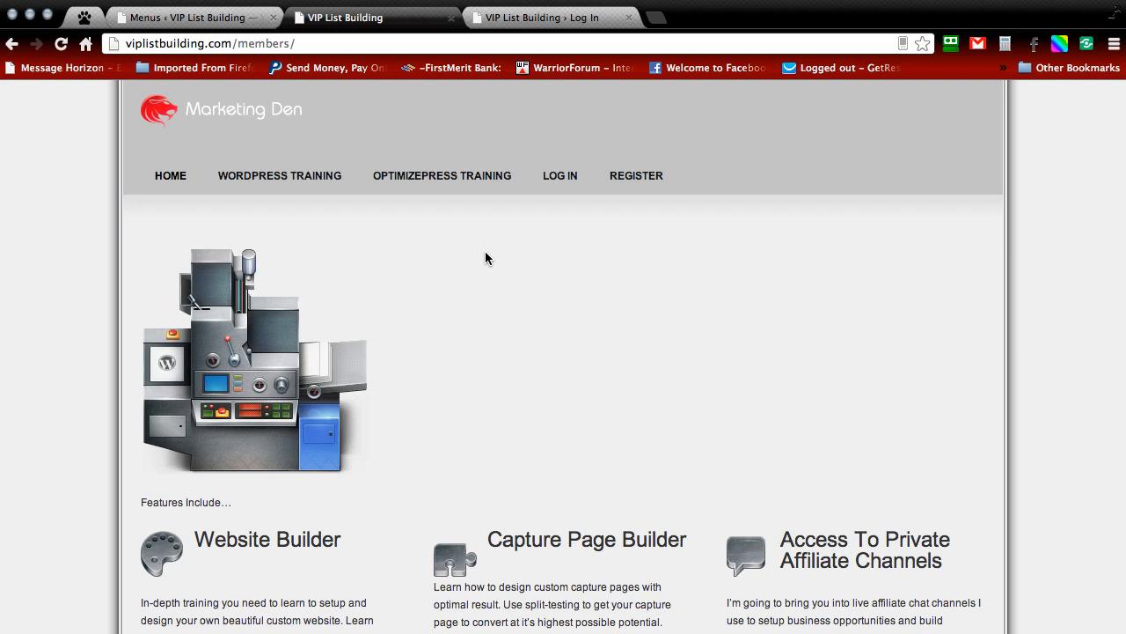
pyautogui.moveTo(491, 133)
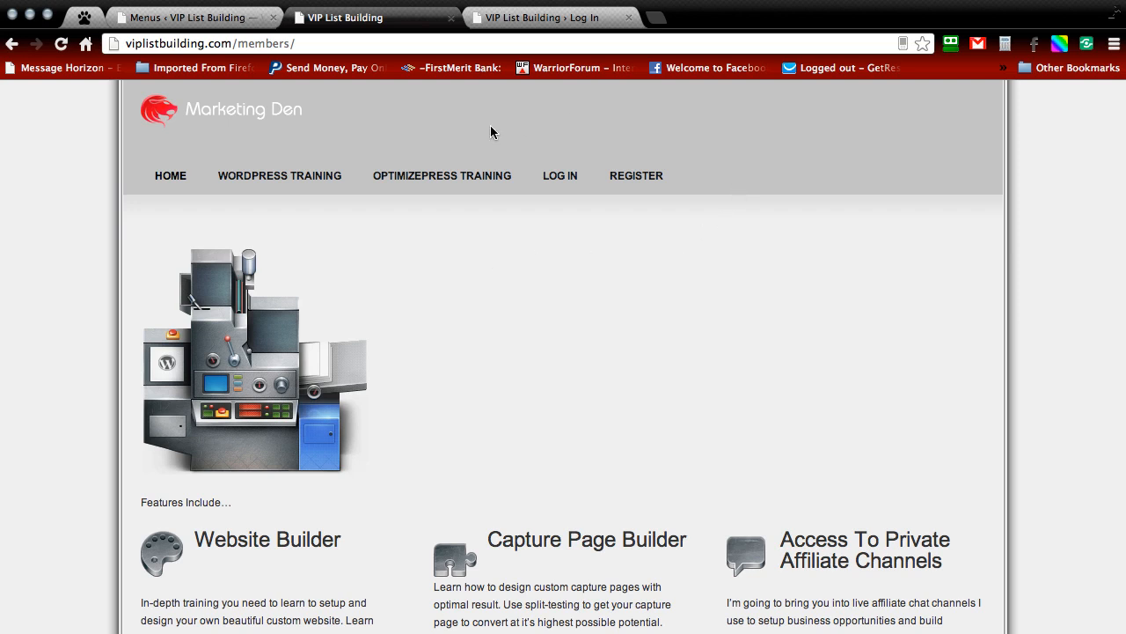
pyautogui.moveTo(559, 116)
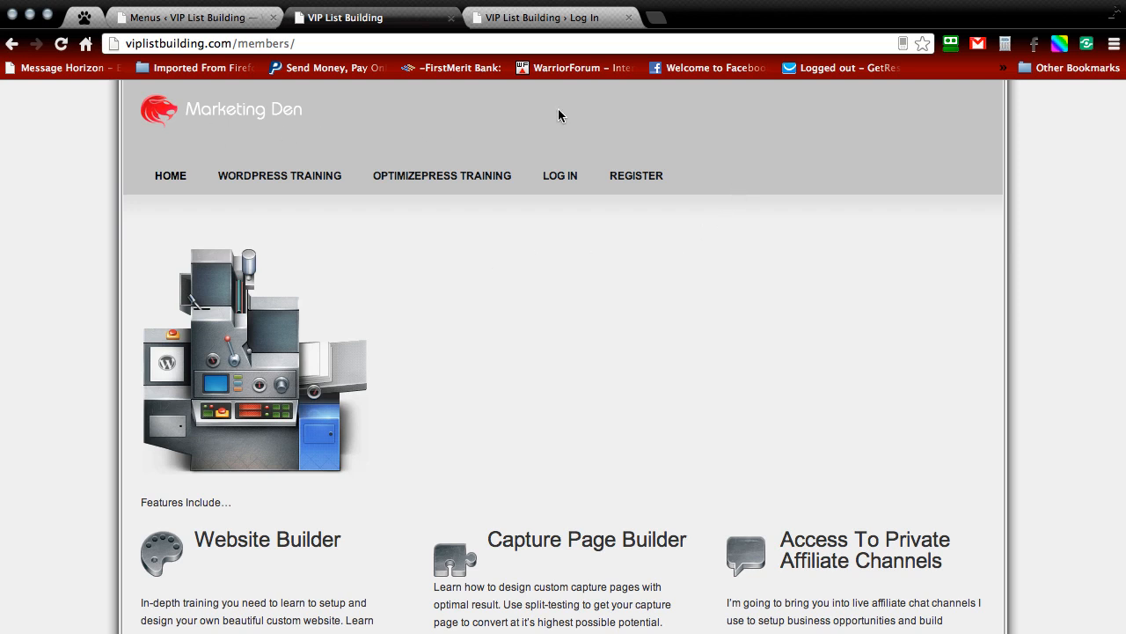
pyautogui.moveTo(559, 176)
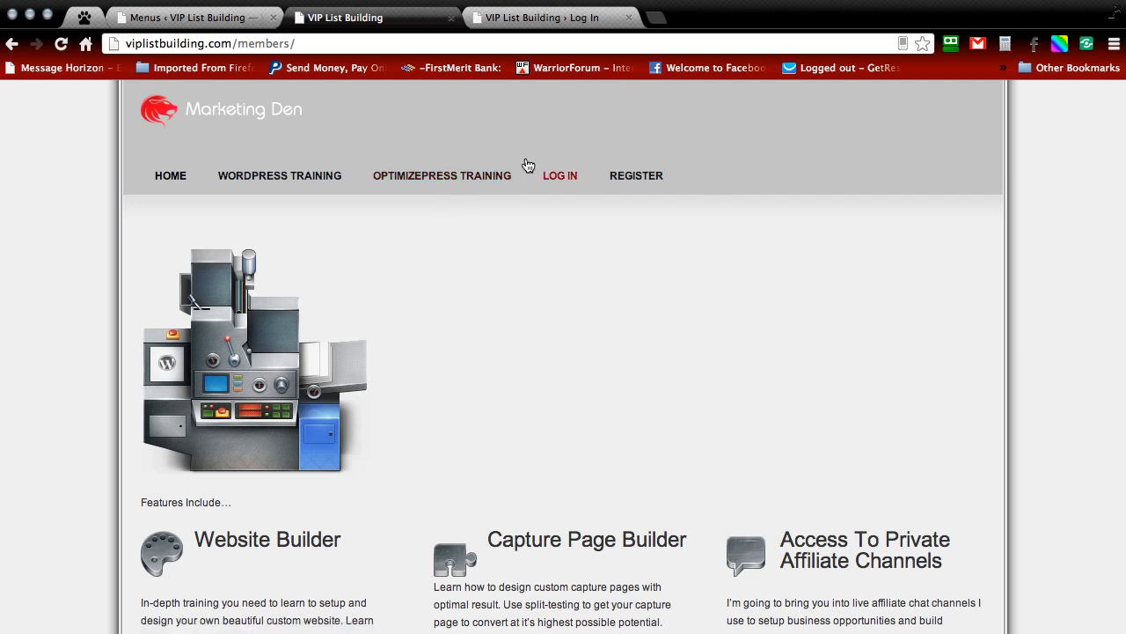
pyautogui.moveTo(605, 270)
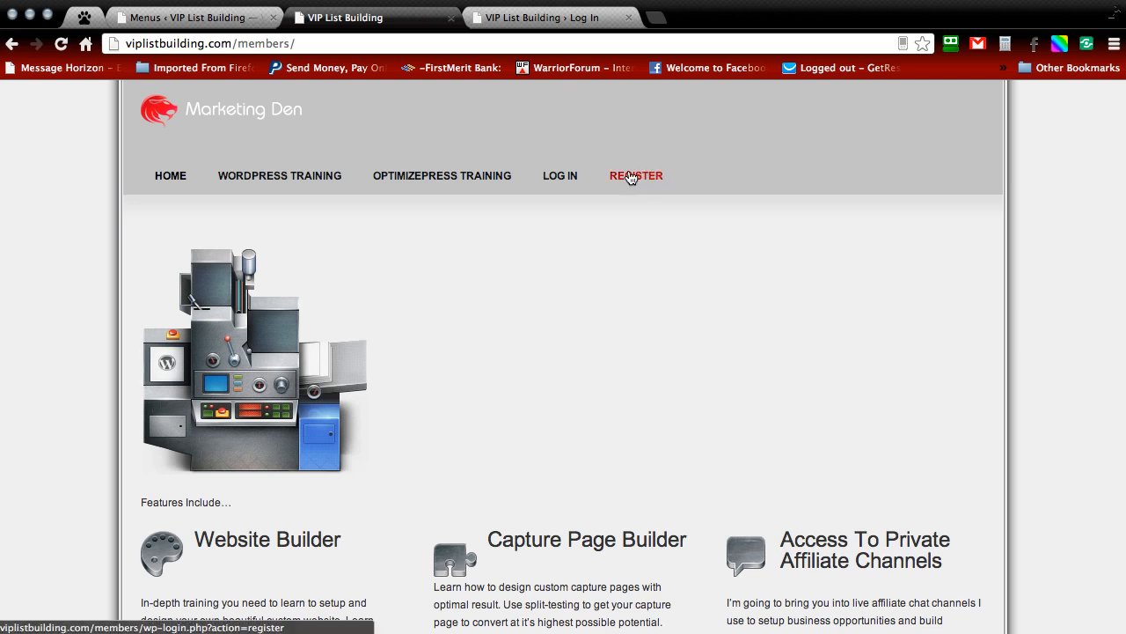
# - Try the REGISTER link, go back to VIP List Building, then follow LOG IN to the login form
pyautogui.click(636, 176)
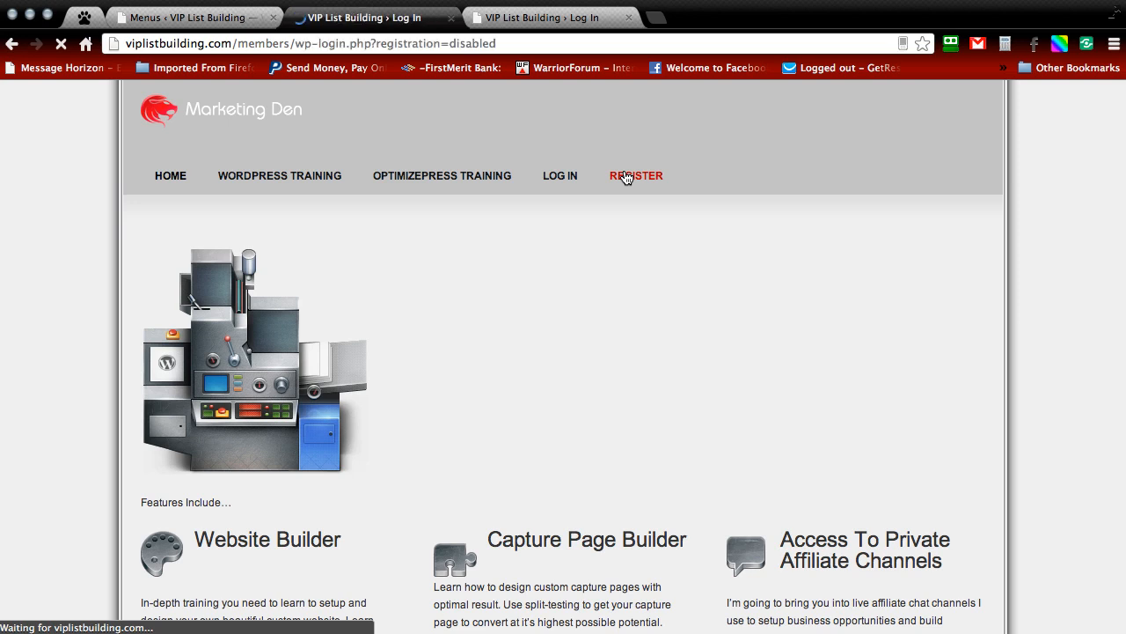
pyautogui.click(636, 176)
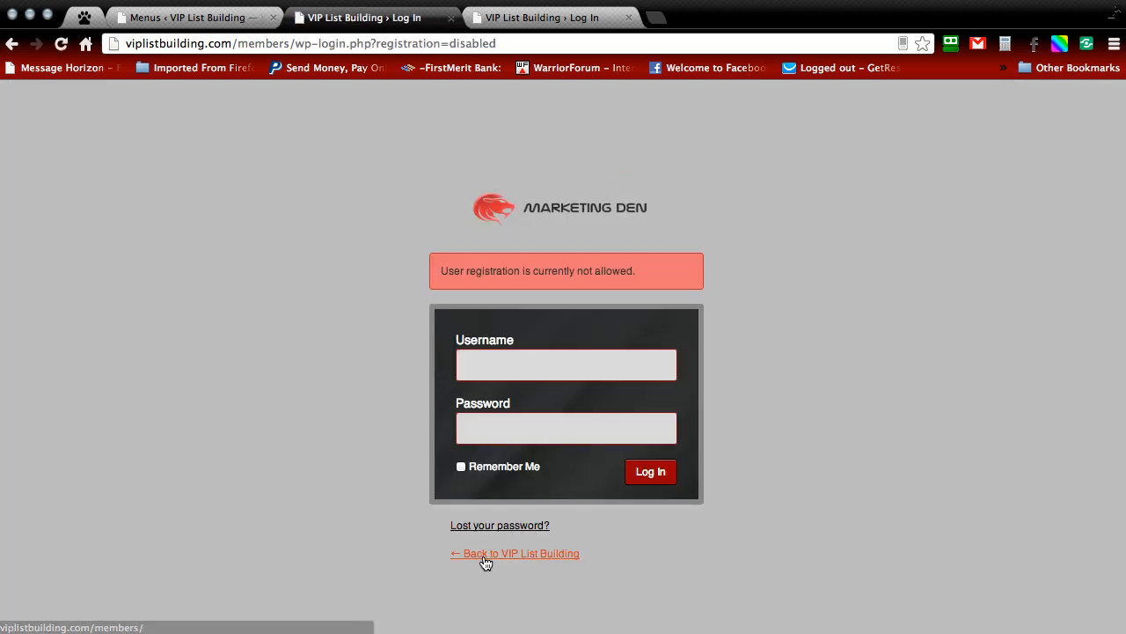
pyautogui.click(521, 553)
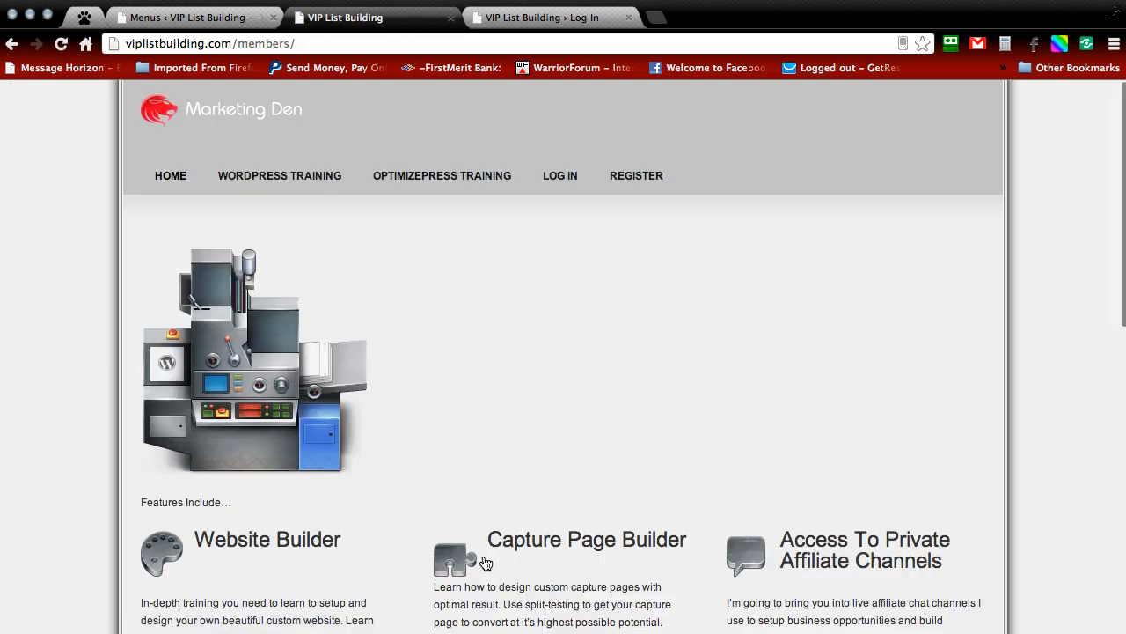
pyautogui.click(559, 176)
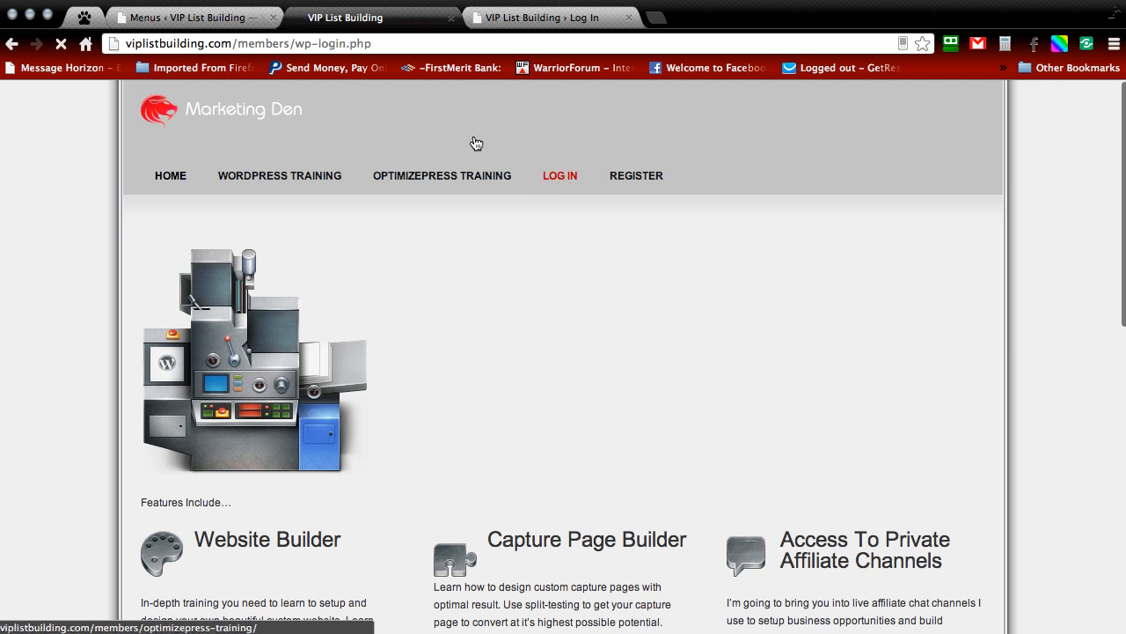
pyautogui.click(560, 176)
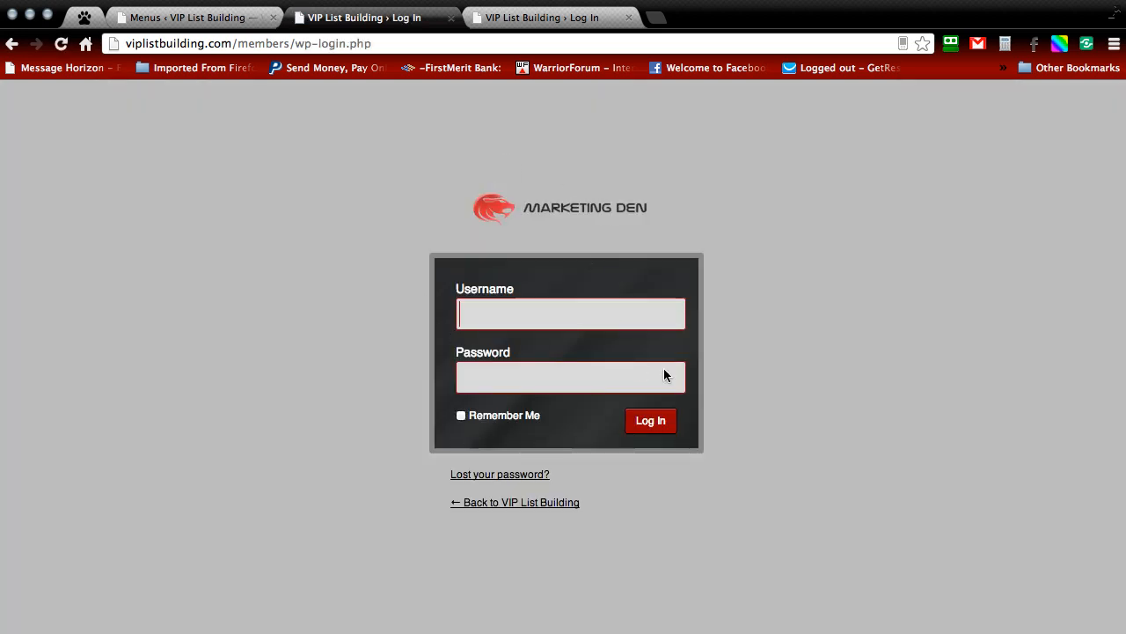
pyautogui.moveTo(523, 164)
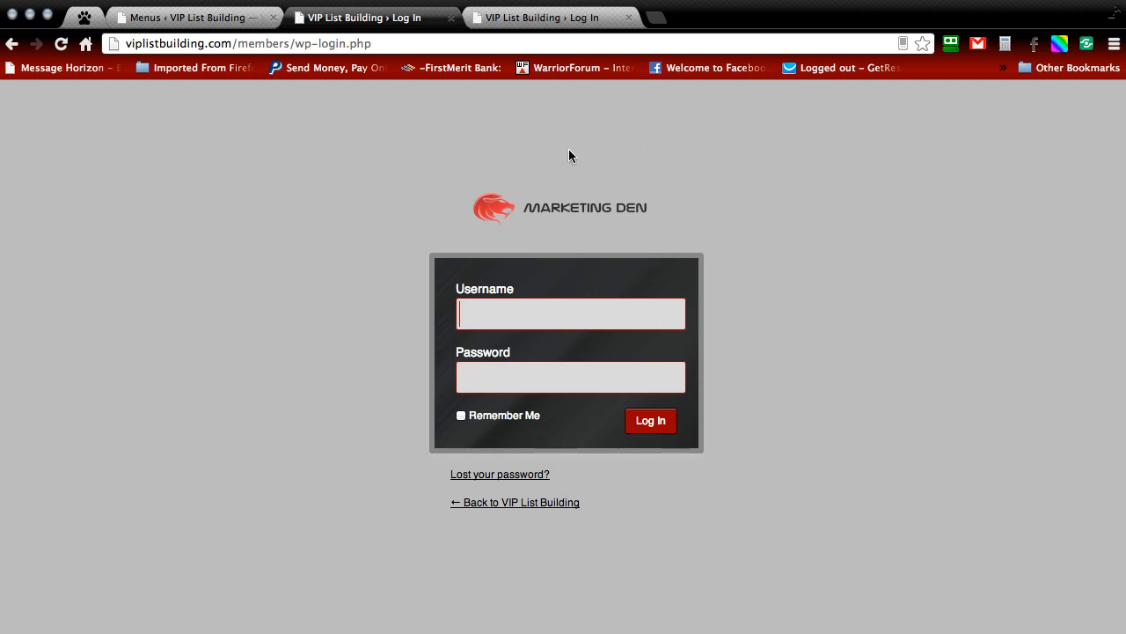
pyautogui.moveTo(573, 141)
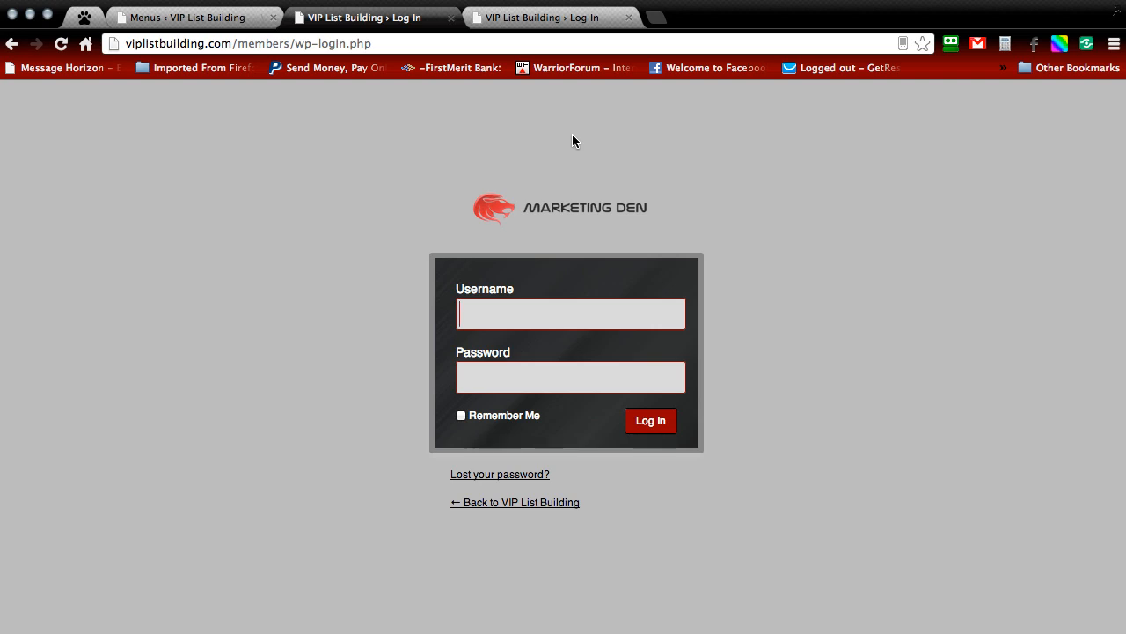